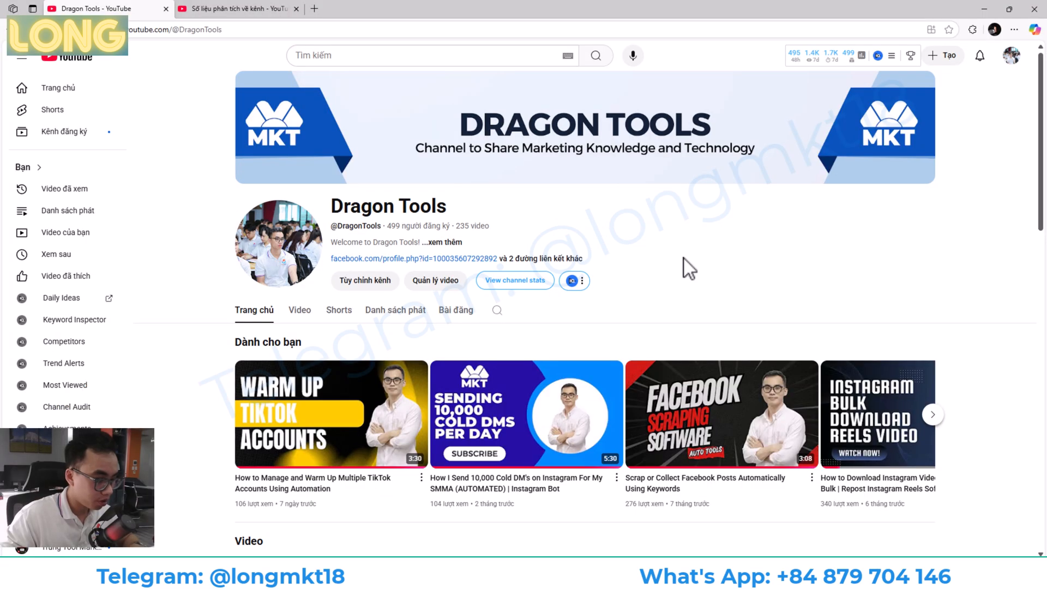
mouse_move(674, 290)
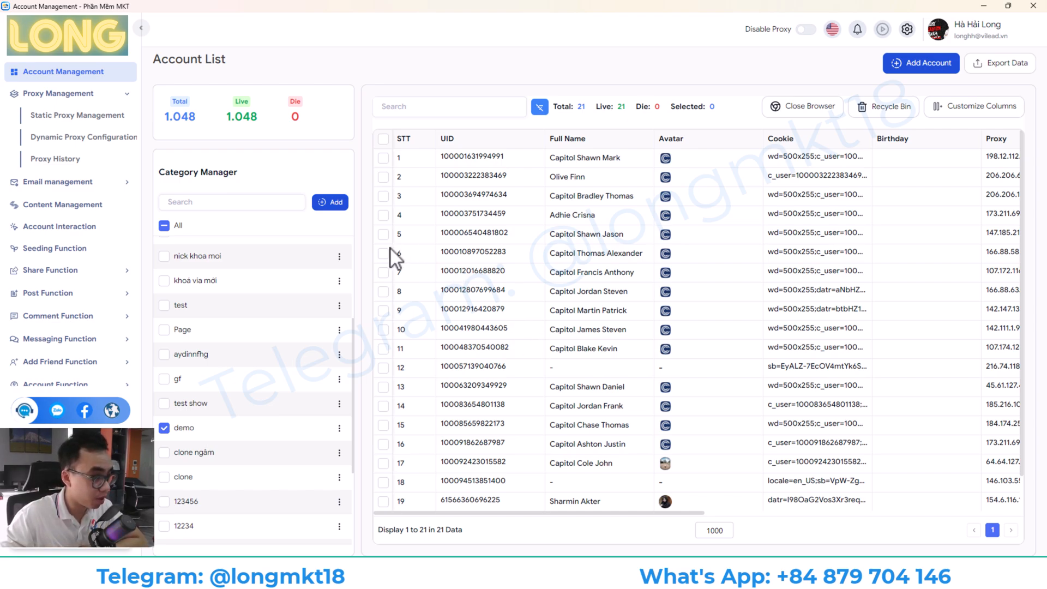
mouse_move(264, 116)
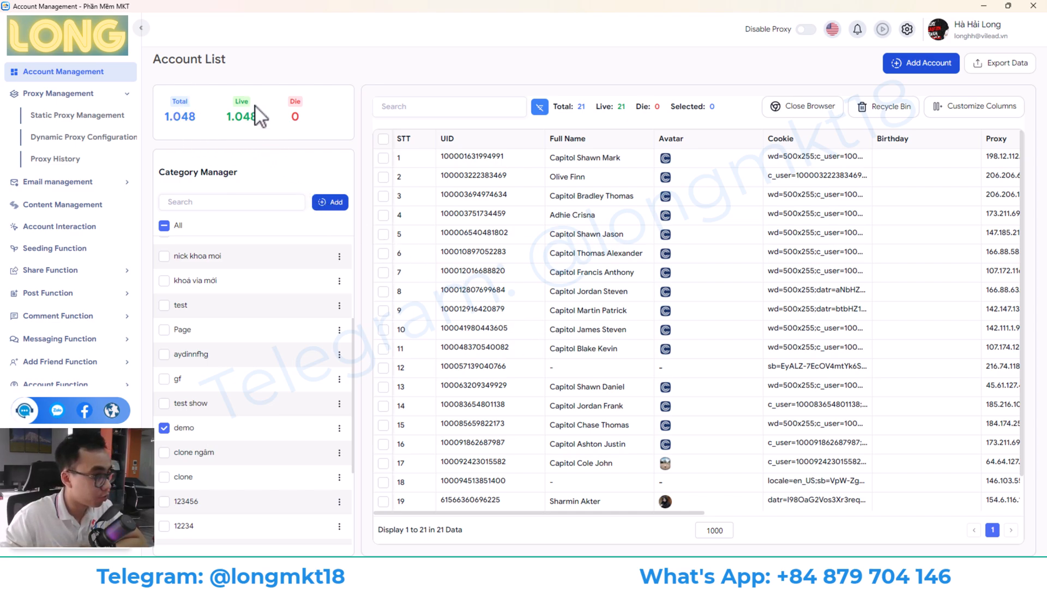
mouse_move(394, 166)
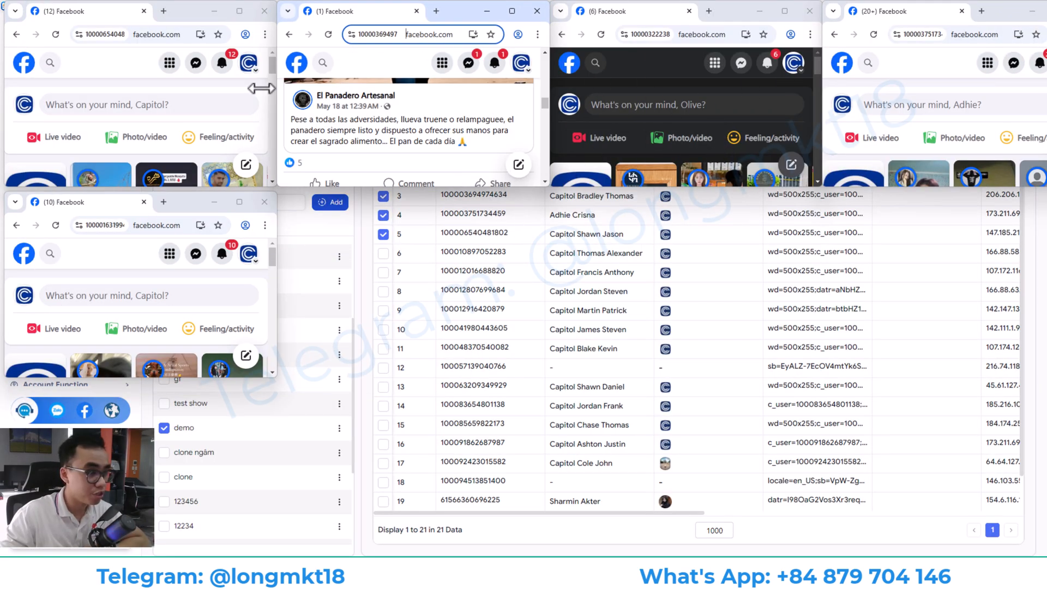
mouse_move(477, 244)
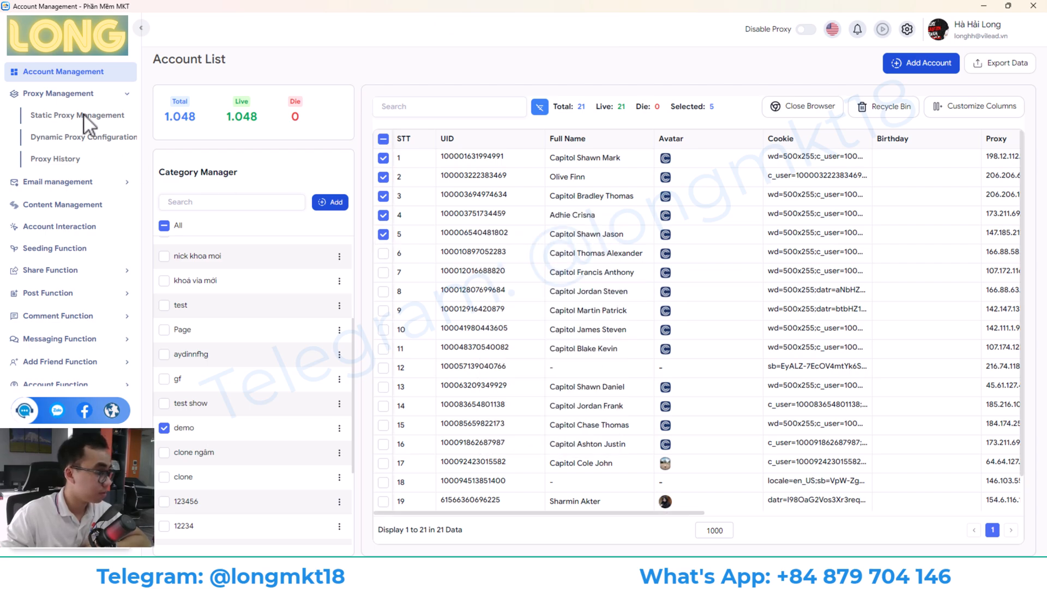
Show the static proxy table listing 200 proxies and scroll across its columns
left_click(77, 114)
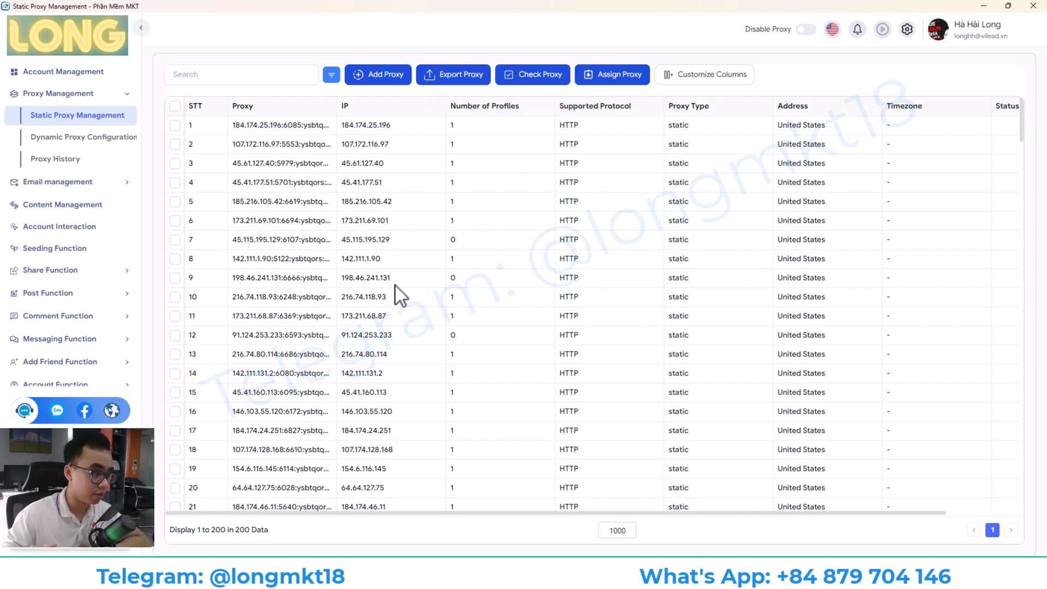
mouse_move(230, 140)
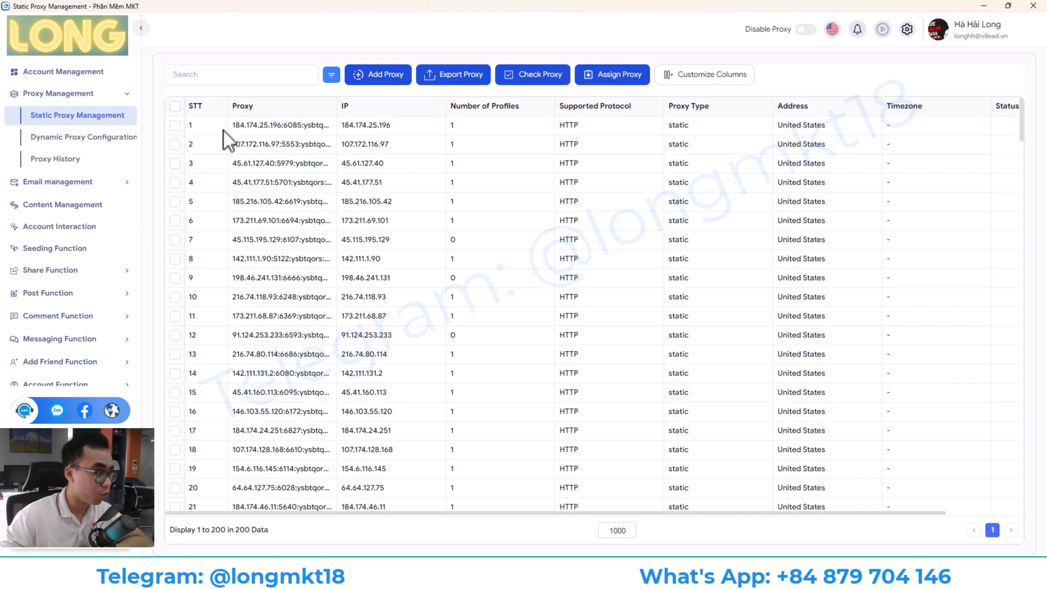
mouse_move(290, 153)
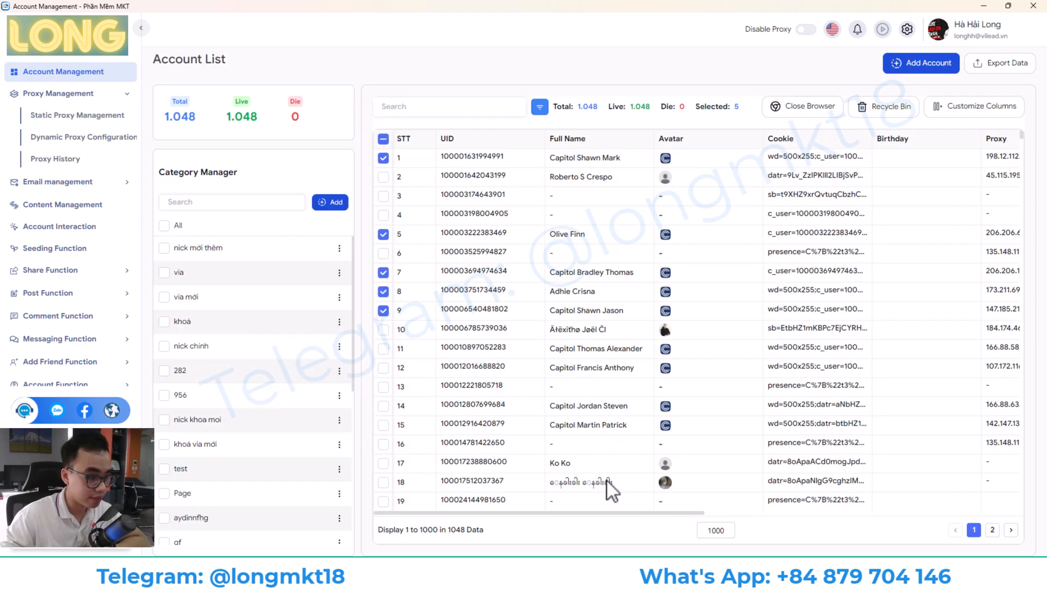
scroll("right", 3)
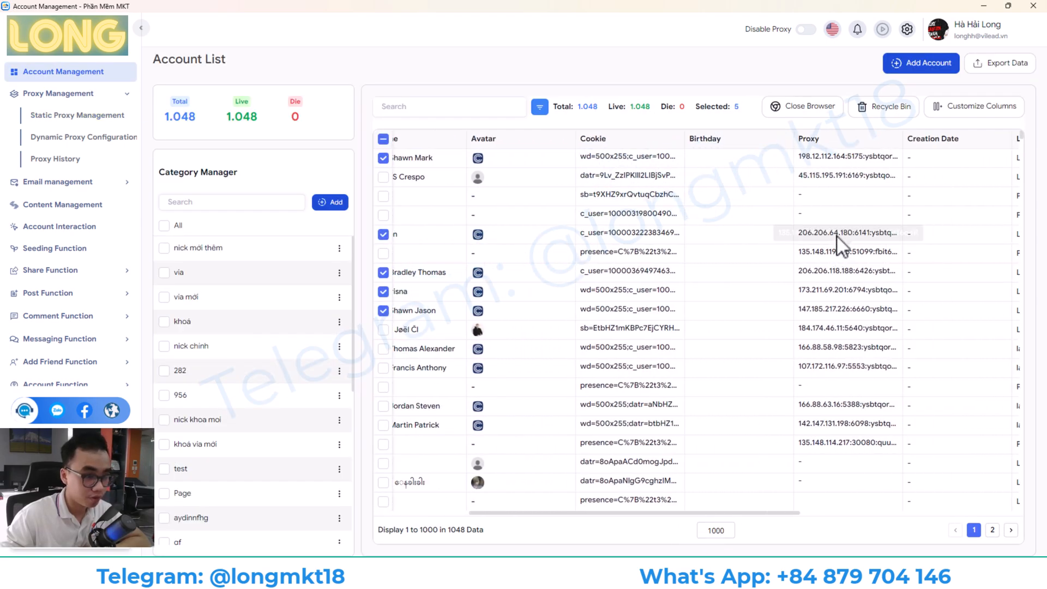
mouse_move(861, 293)
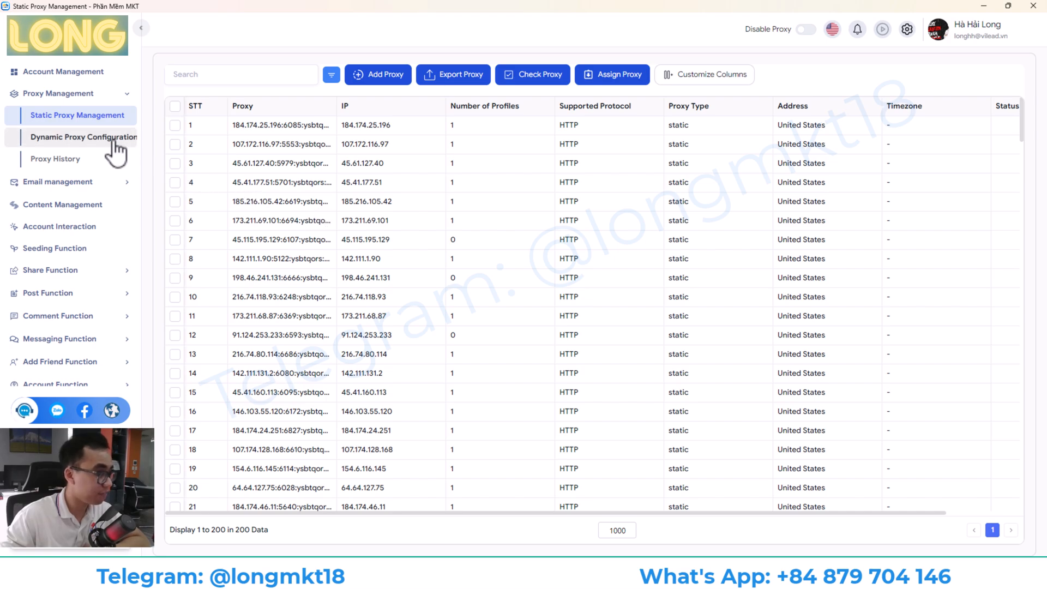
View the empty dynamic proxy configuration page, dismiss the new-config form, and view proxy history
left_click(82, 137)
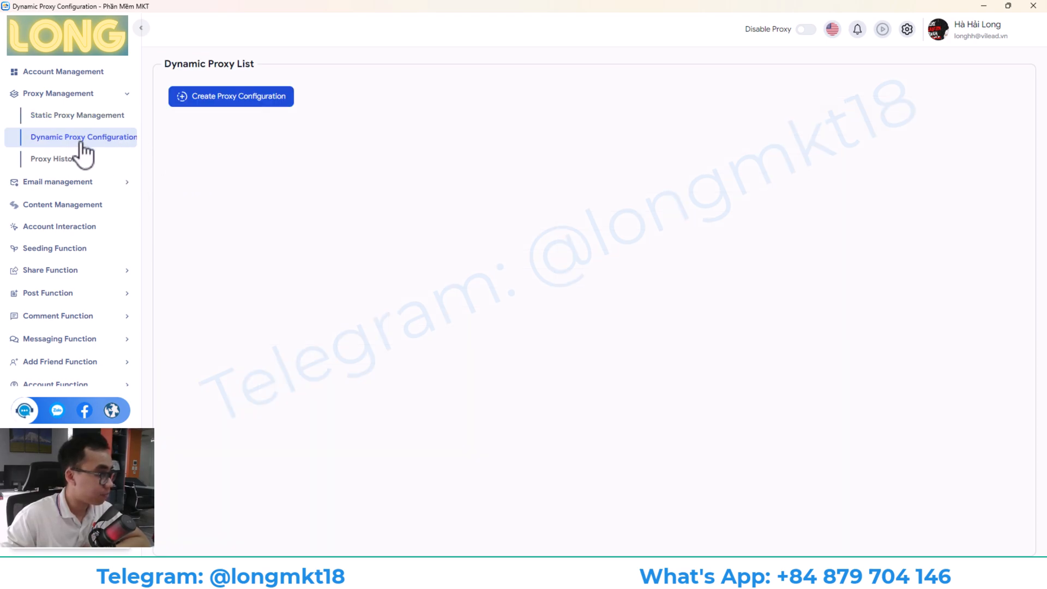
mouse_move(314, 154)
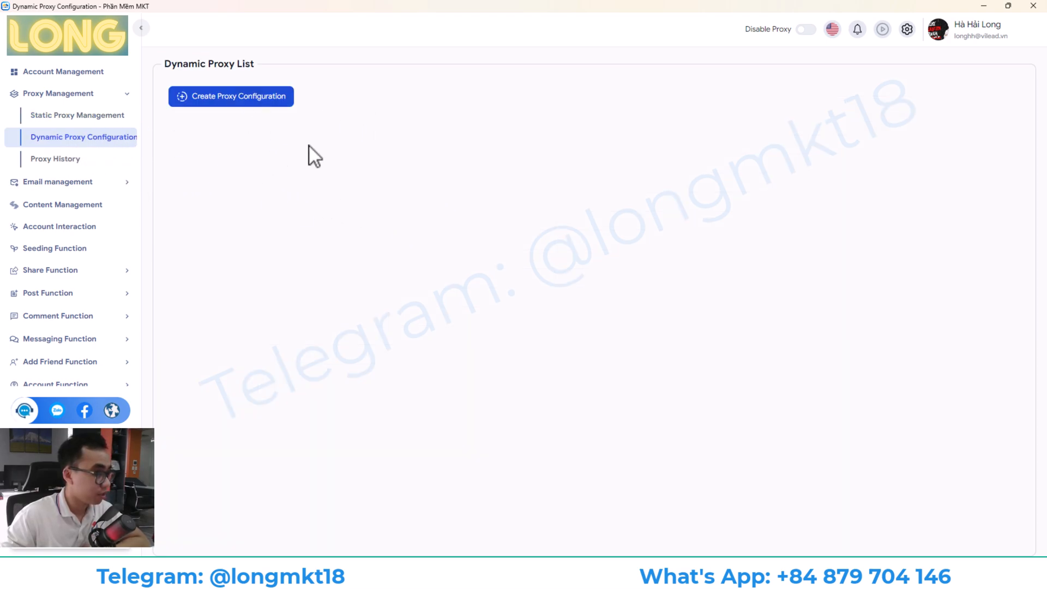
left_click(230, 96)
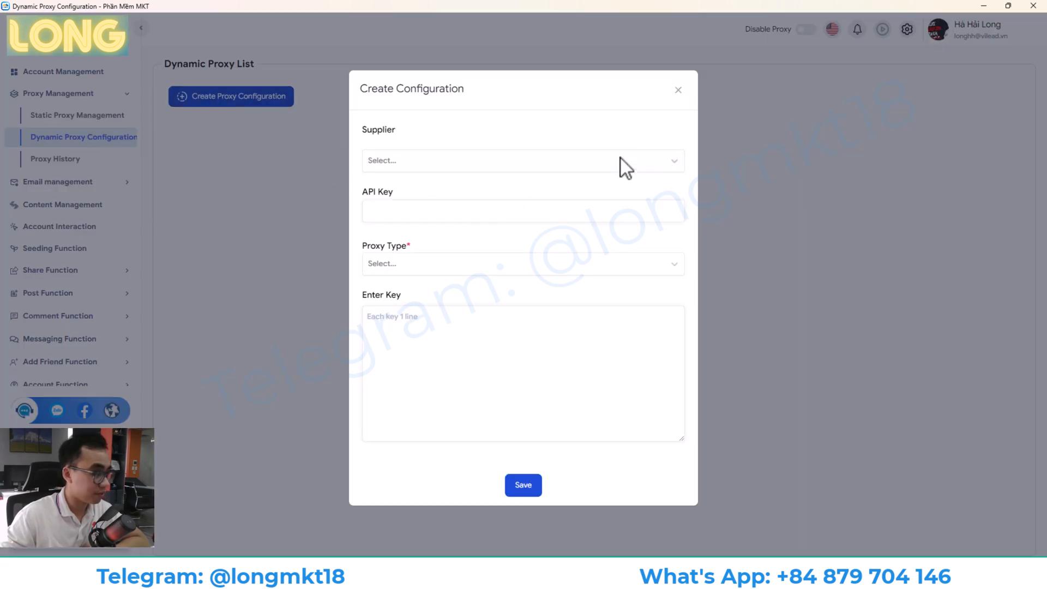
left_click(678, 90)
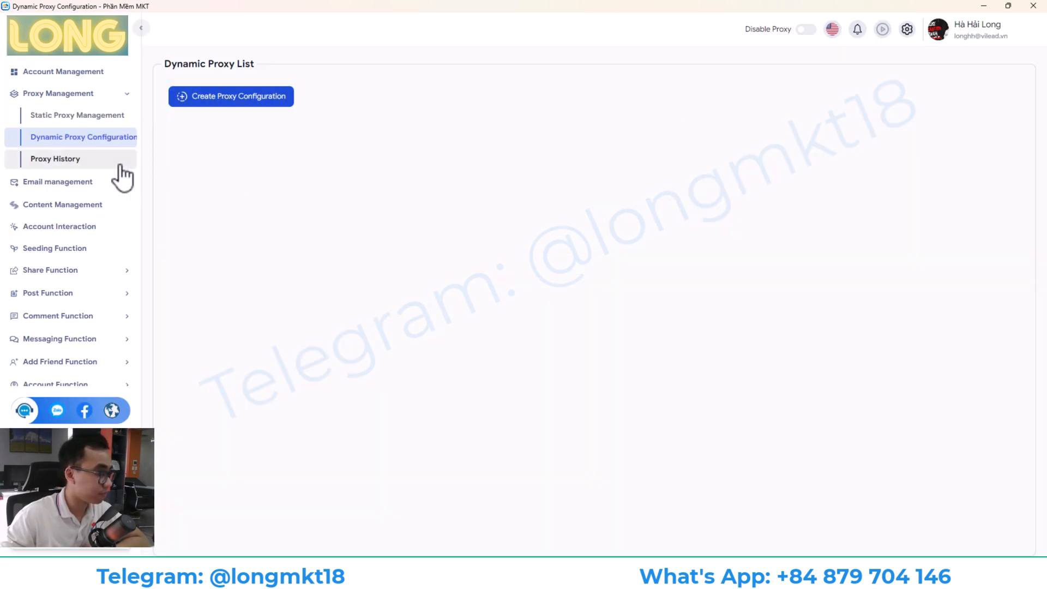
left_click(56, 158)
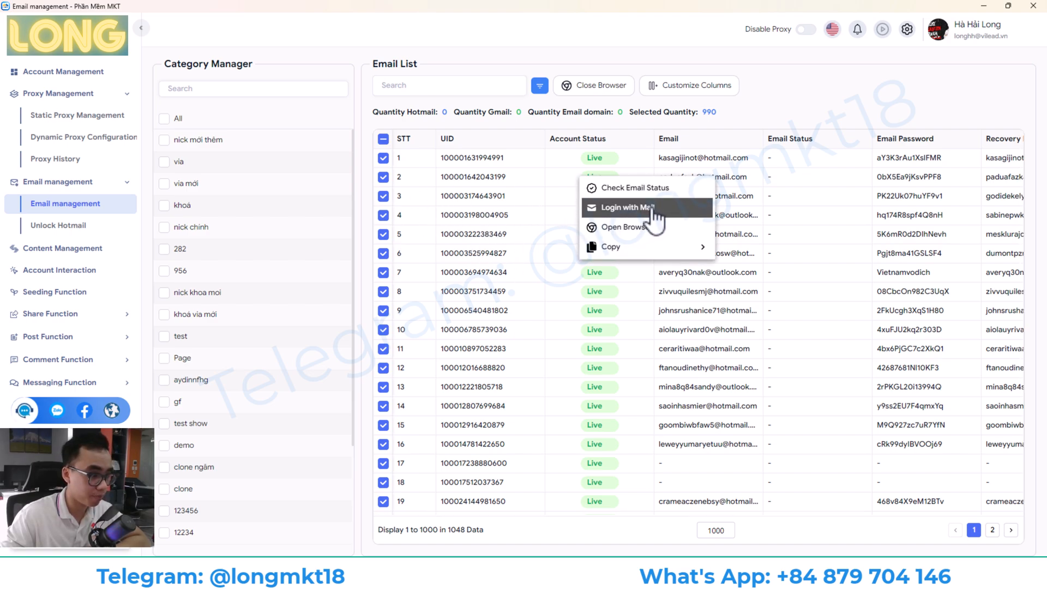
mouse_move(634, 188)
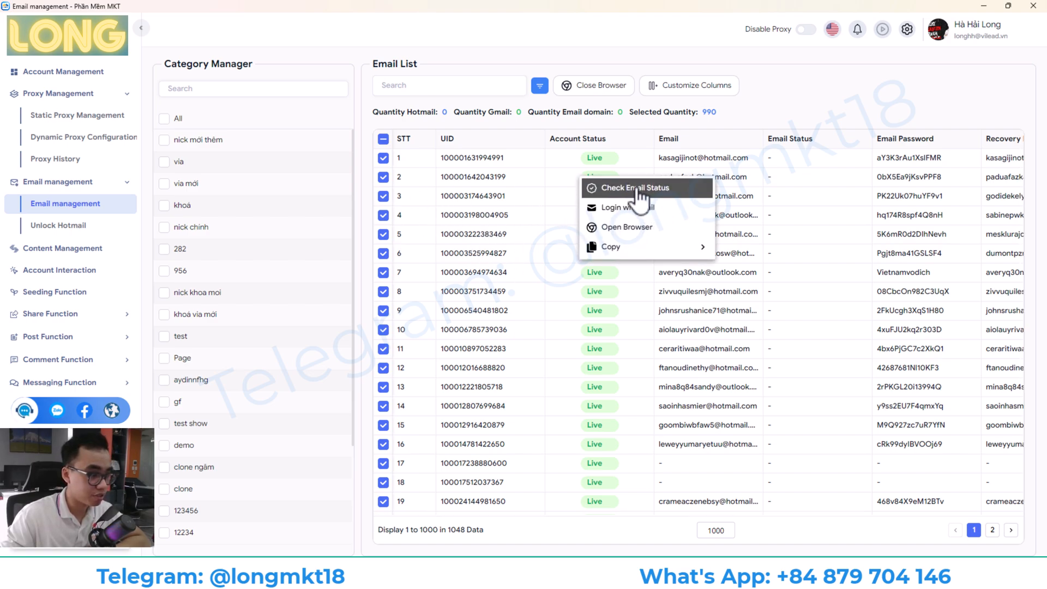
Select all 990 listed accounts for Hotmail unlocking and review the unlock settings
left_click(58, 225)
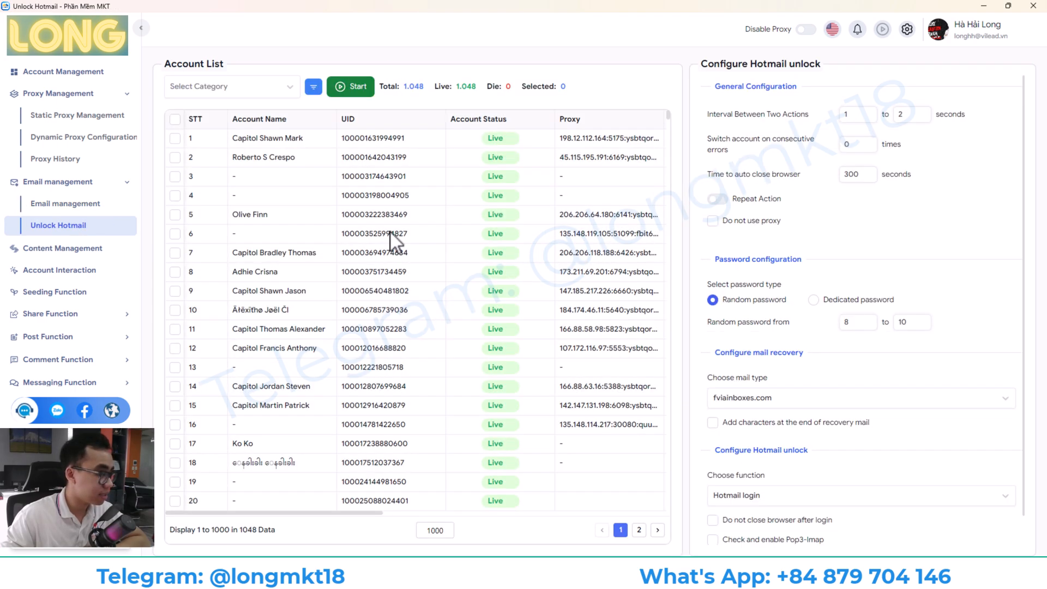
left_click(174, 119)
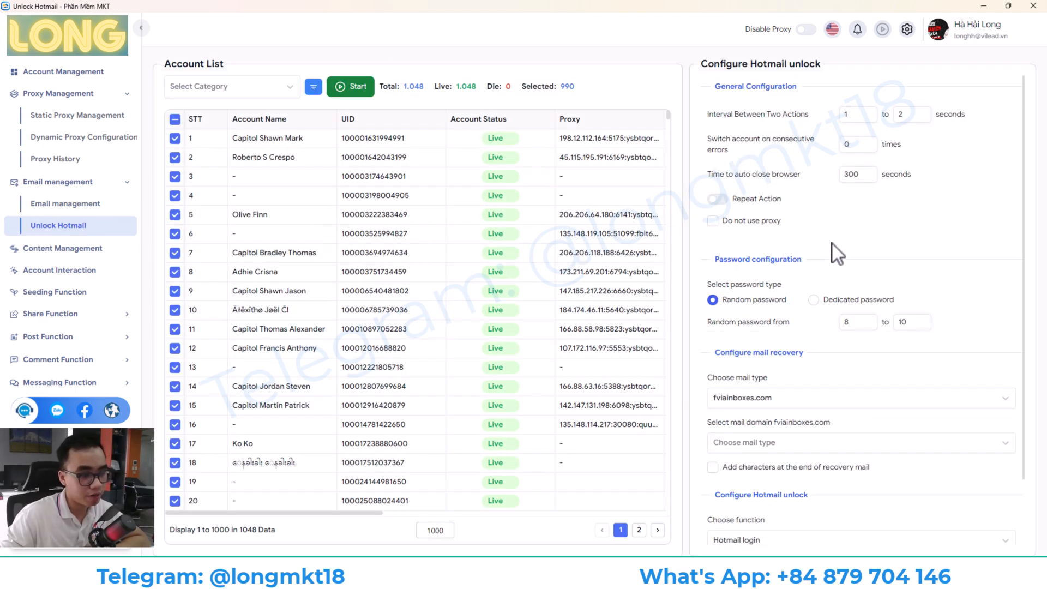
scroll("down", 3)
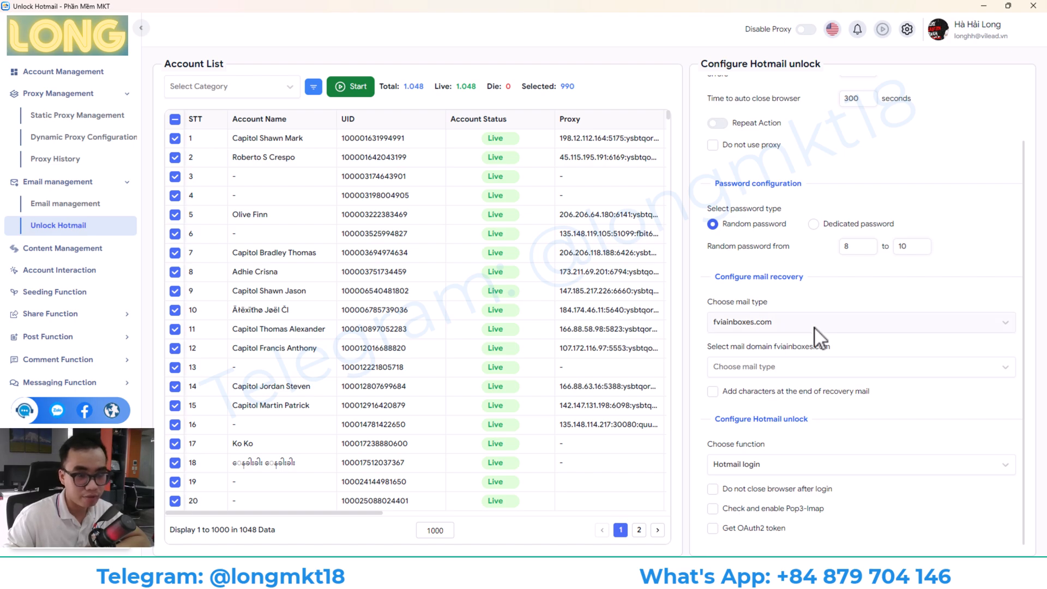
mouse_move(804, 384)
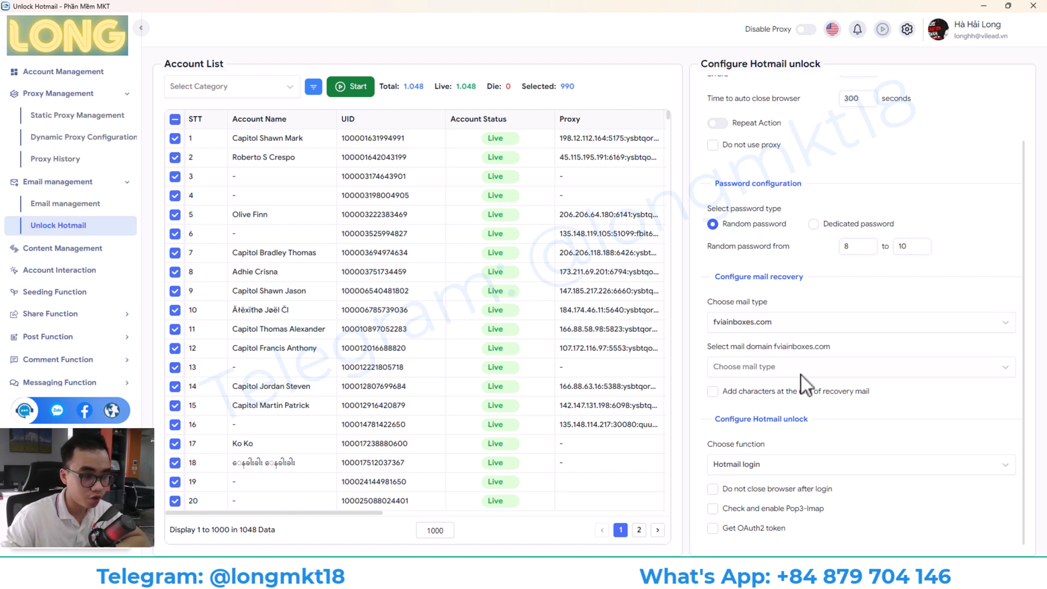
mouse_move(764, 441)
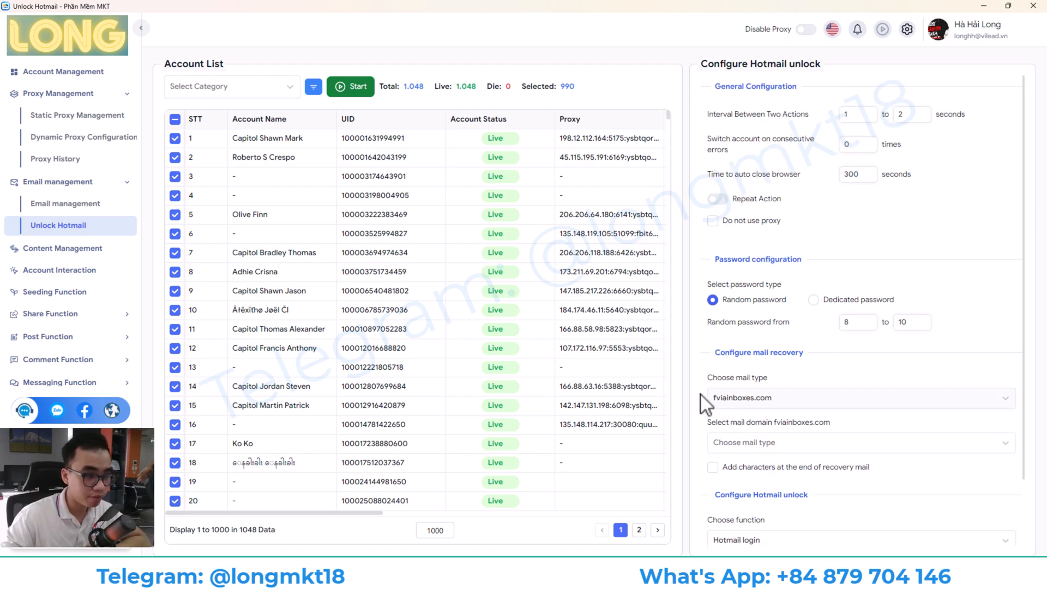
Show the Content Management post list and start a new post with the type choices shown
left_click(63, 248)
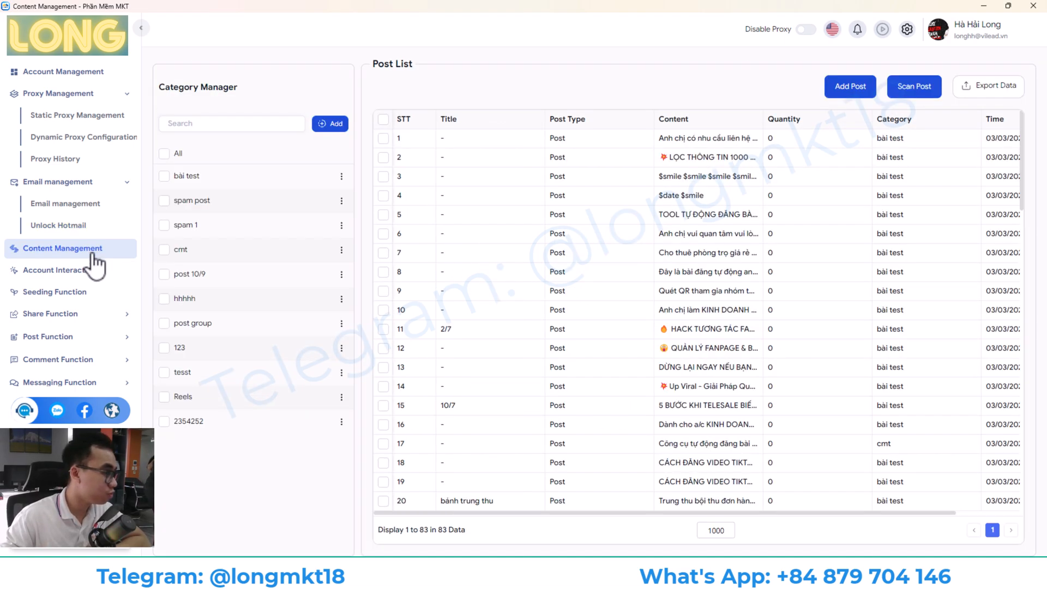
left_click(57, 93)
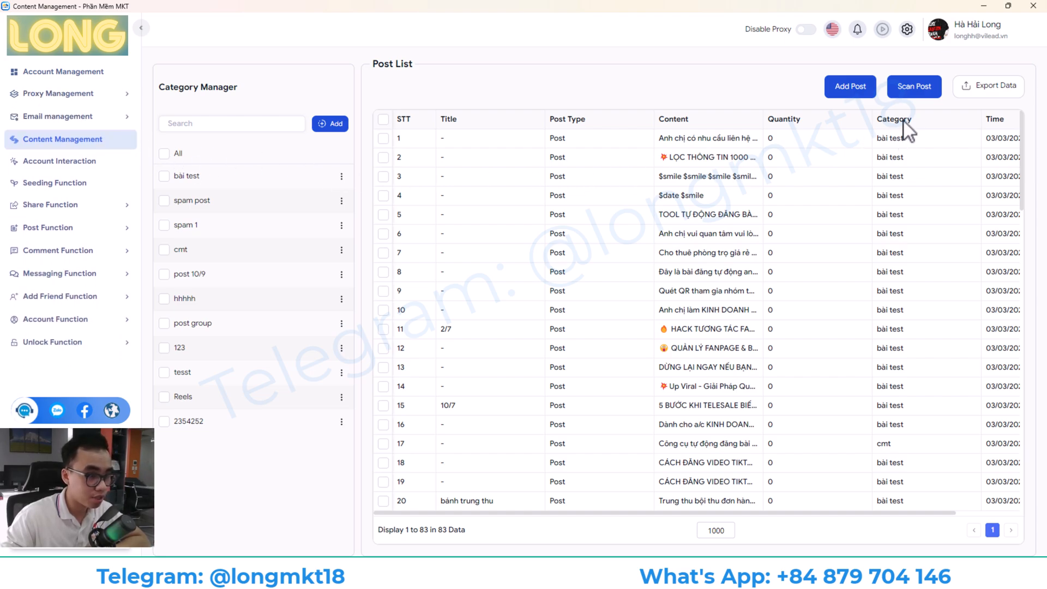
left_click(850, 86)
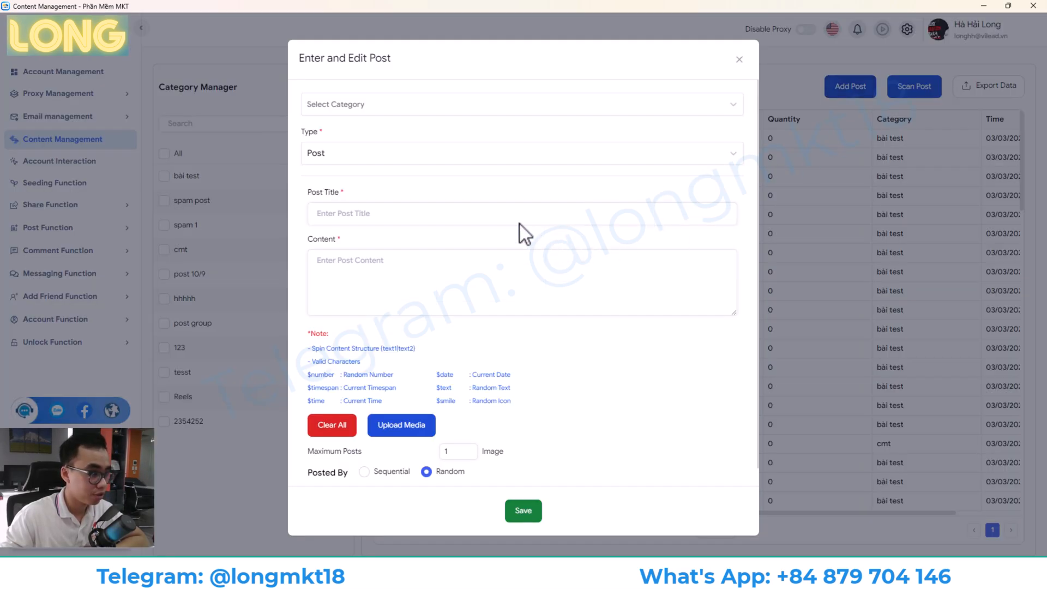
left_click(521, 153)
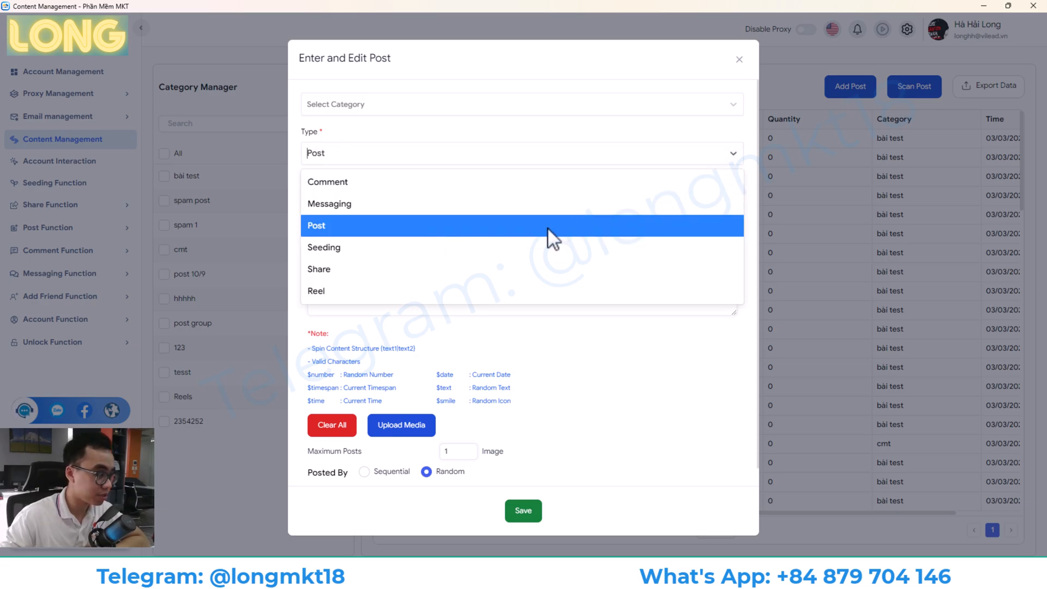
mouse_move(507, 204)
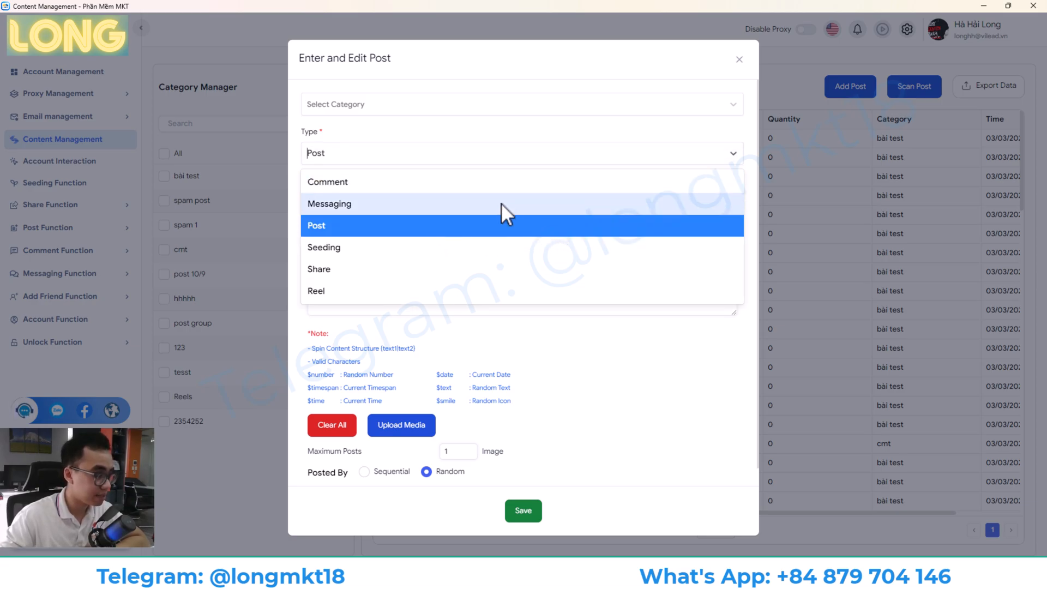
Try the Seeding and Reel post types, then discard the post entry form
left_click(324, 248)
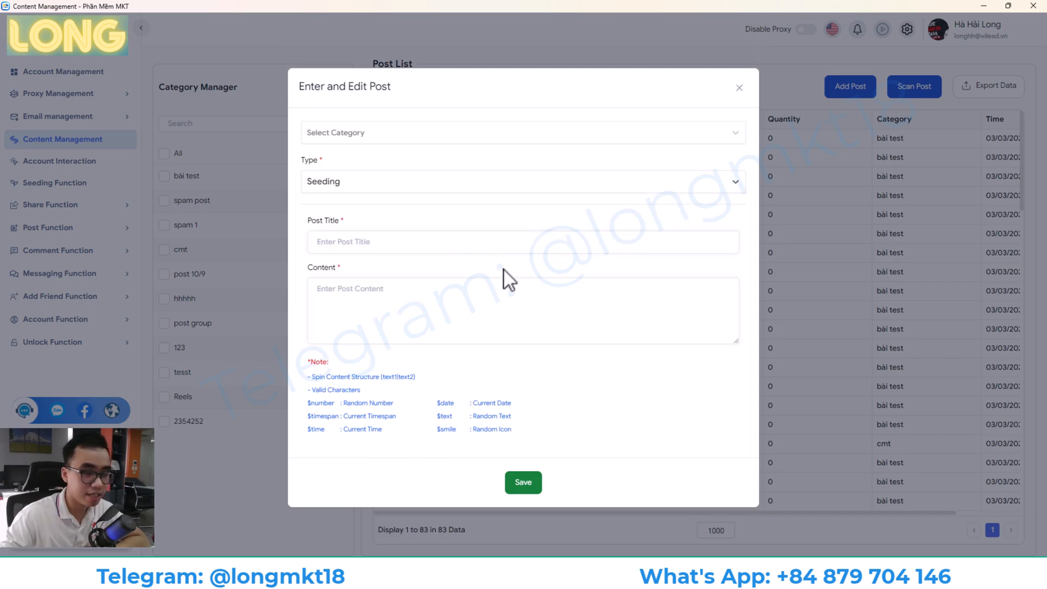
mouse_move(509, 280)
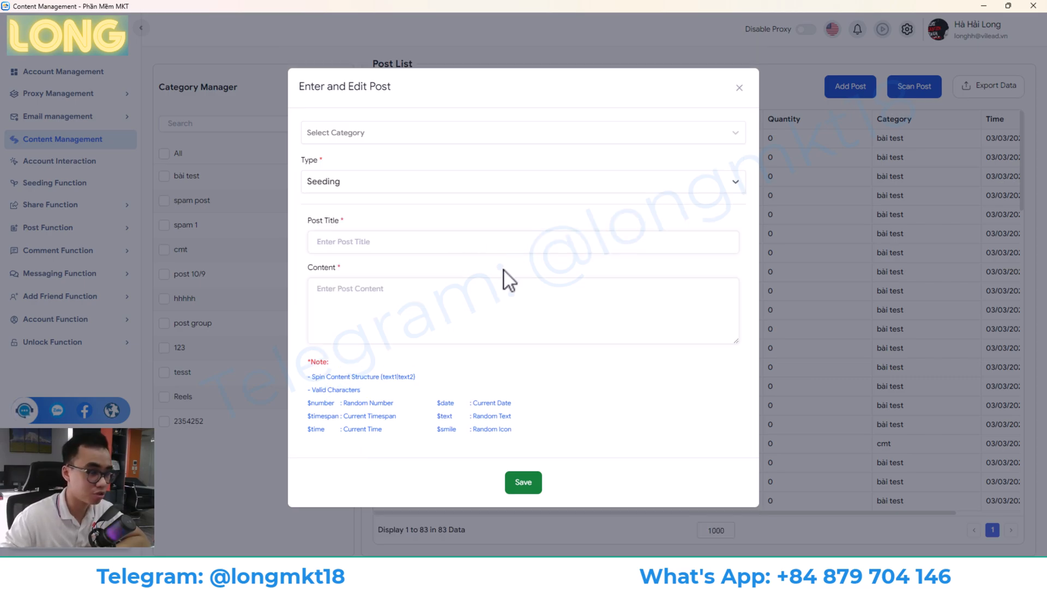
left_click(522, 181)
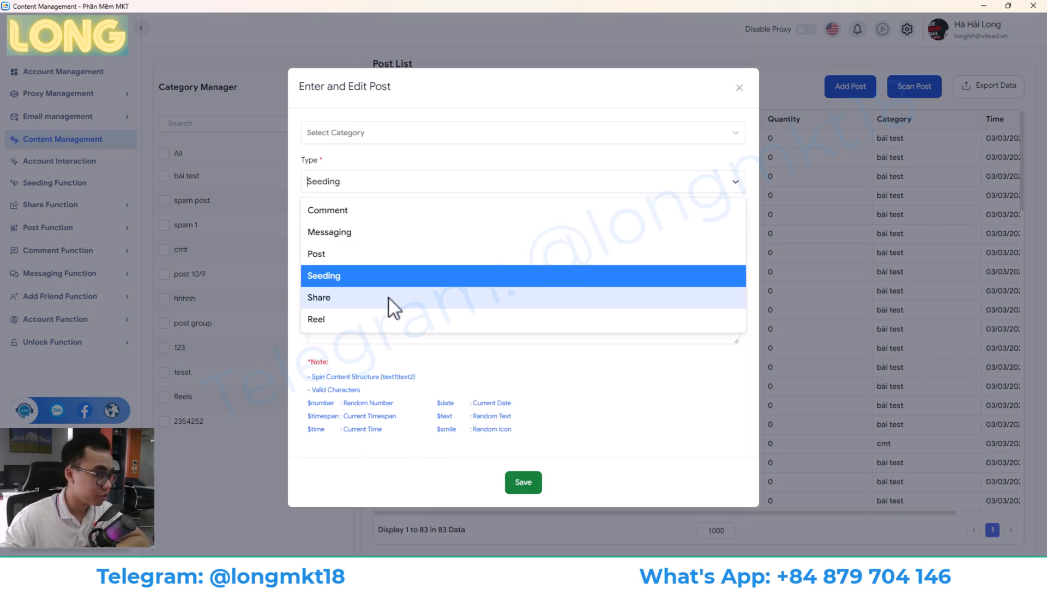
left_click(316, 320)
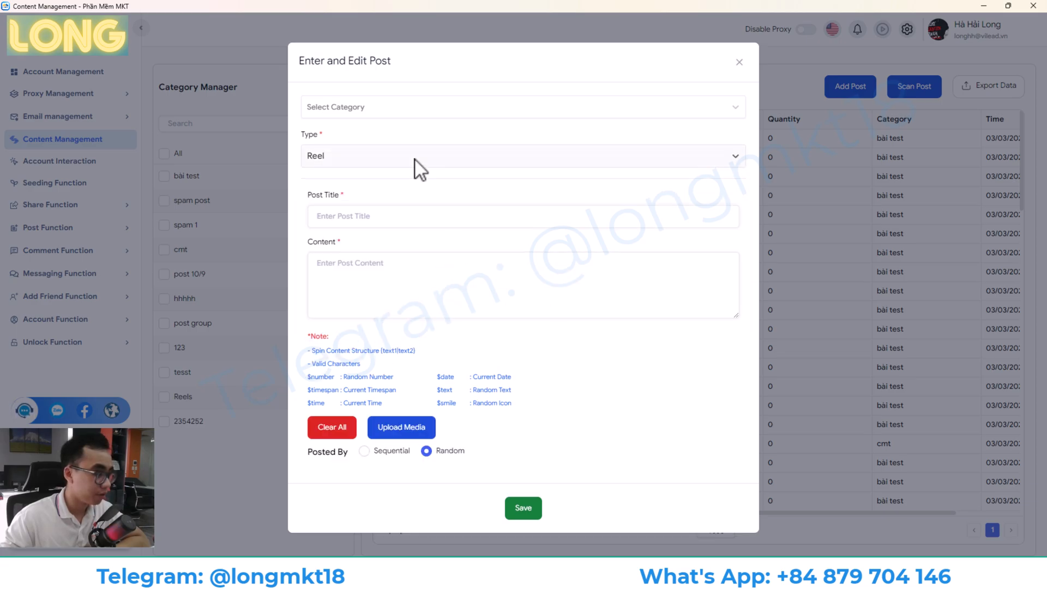
left_click(523, 156)
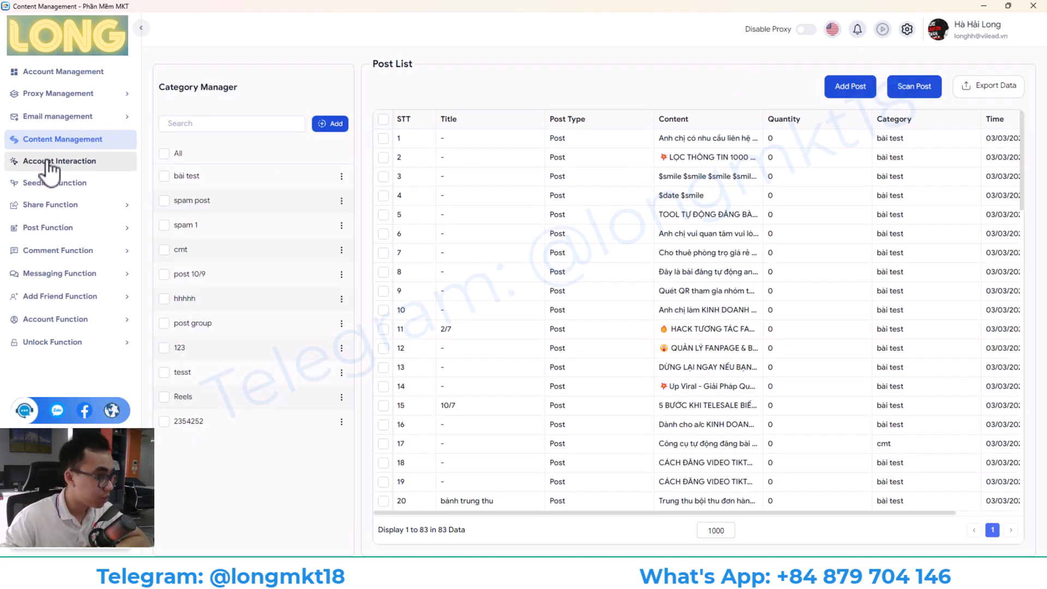
In the Account Interaction script, enable unfriending existing friends under general actions
left_click(59, 162)
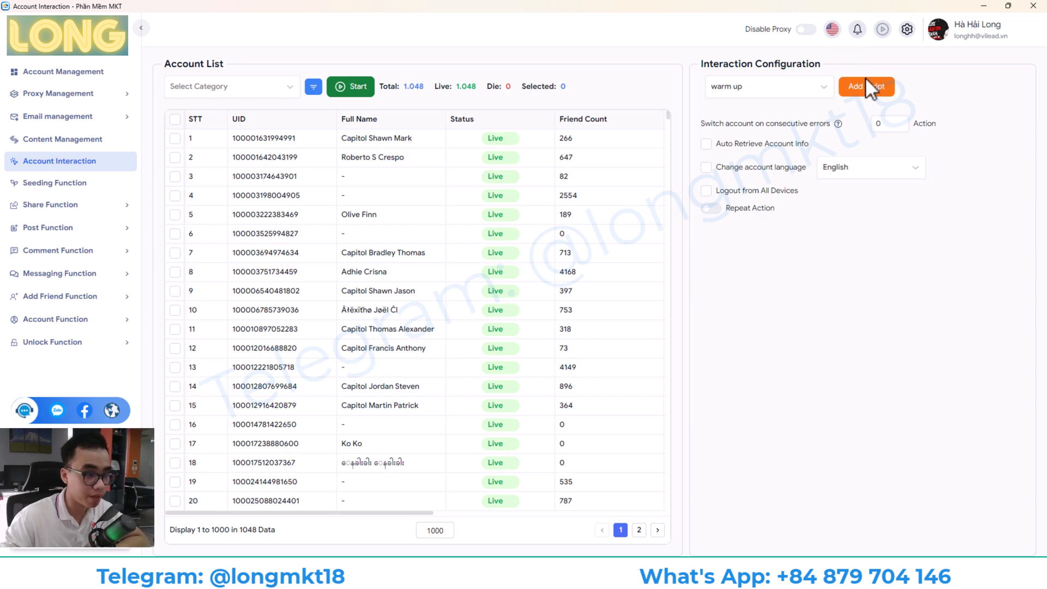
left_click(865, 86)
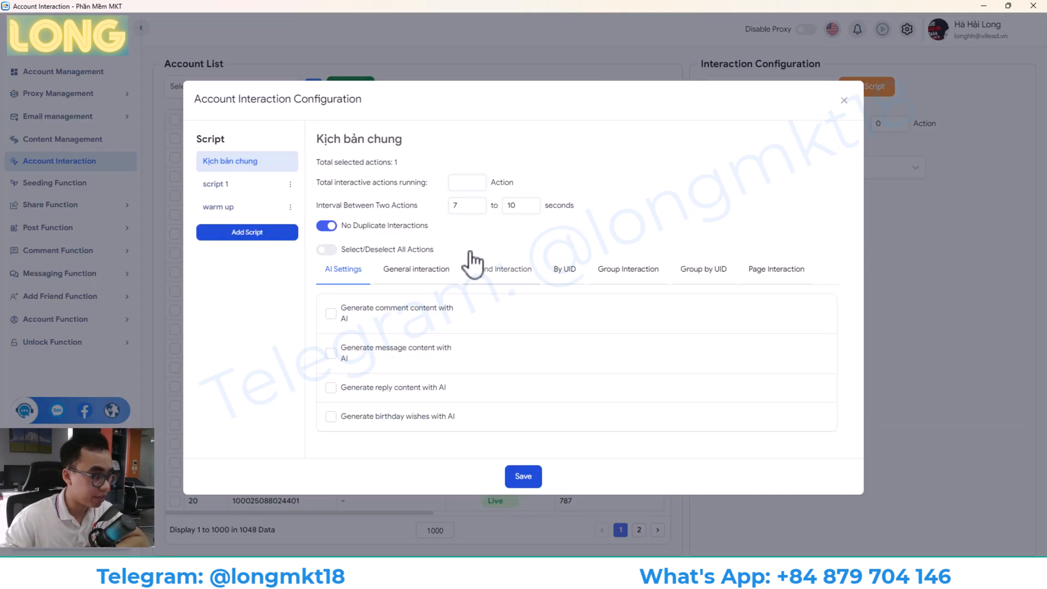
mouse_move(447, 296)
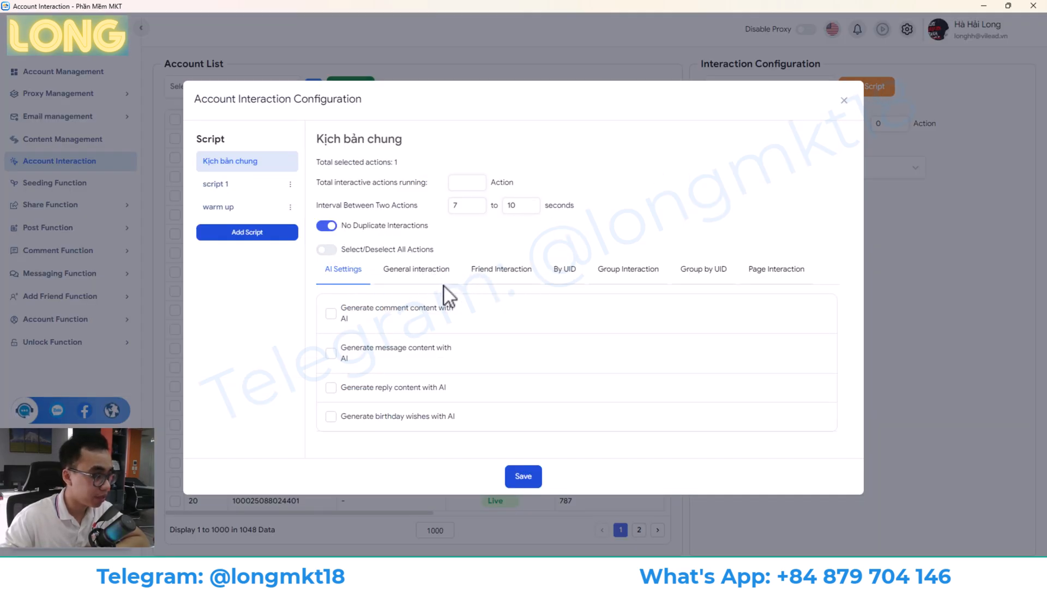
left_click(415, 268)
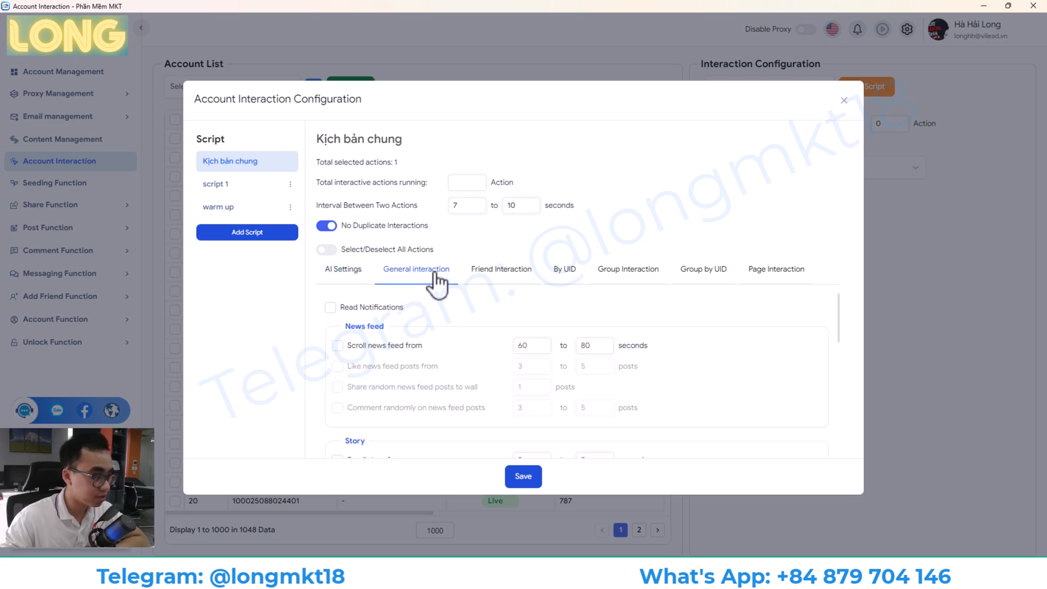
scroll("down", 3)
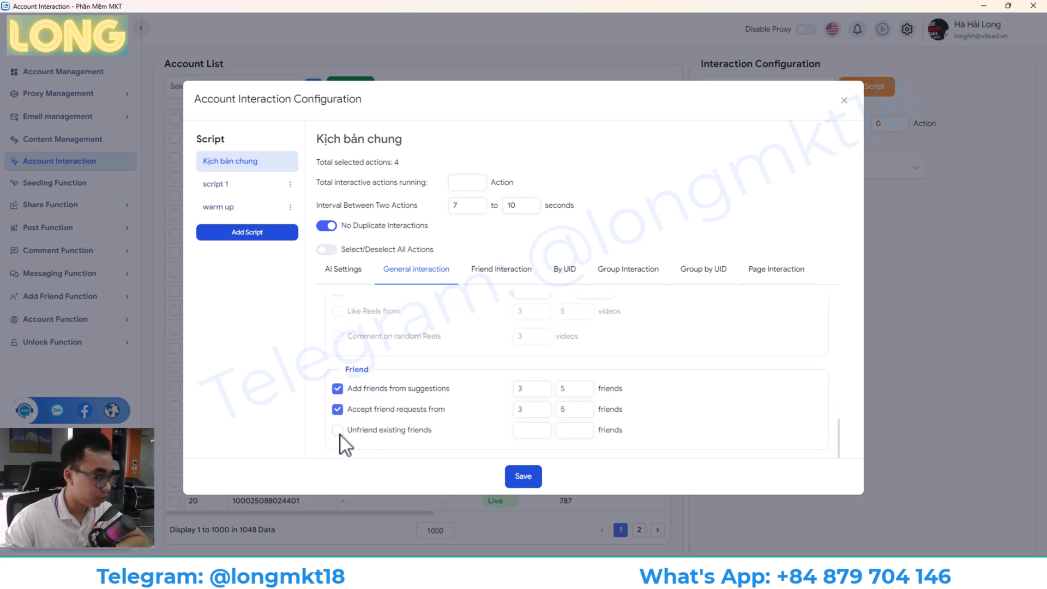
left_click(338, 429)
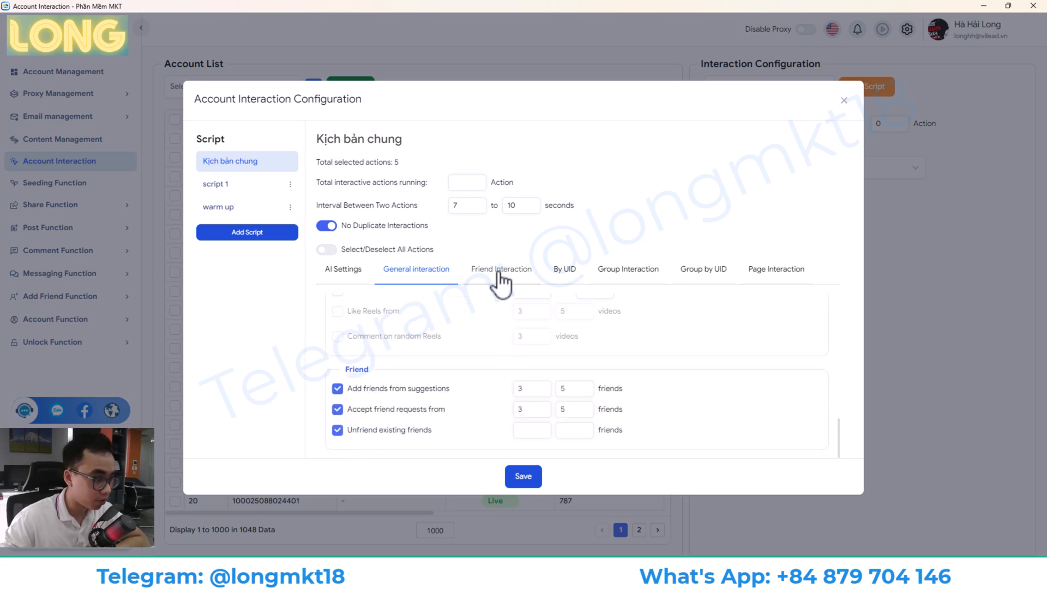
Review the friend, group, group-by-UID and page action tabs, then save the script with six actions
left_click(500, 269)
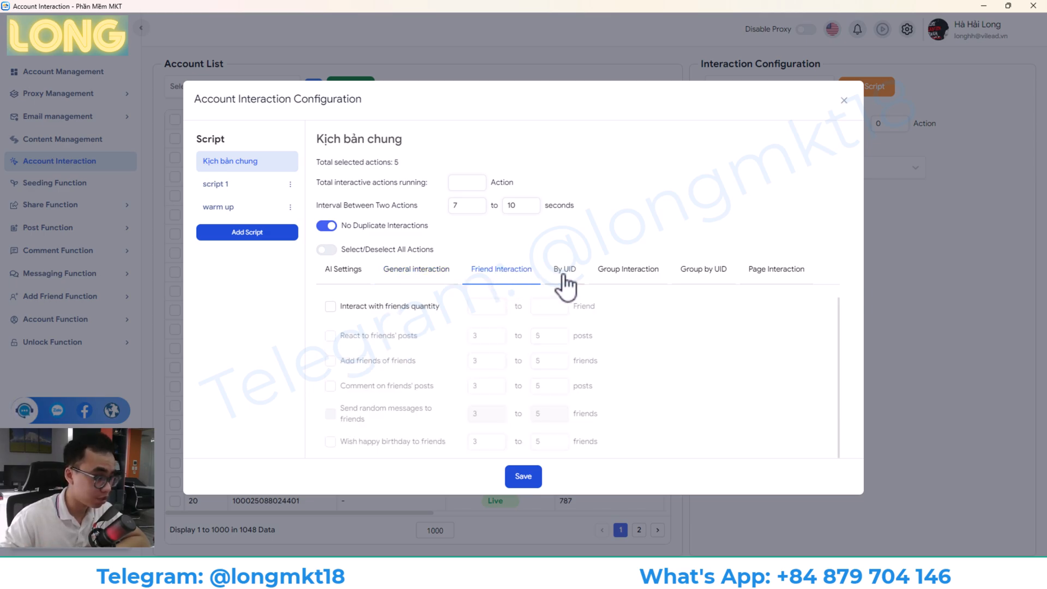
left_click(627, 269)
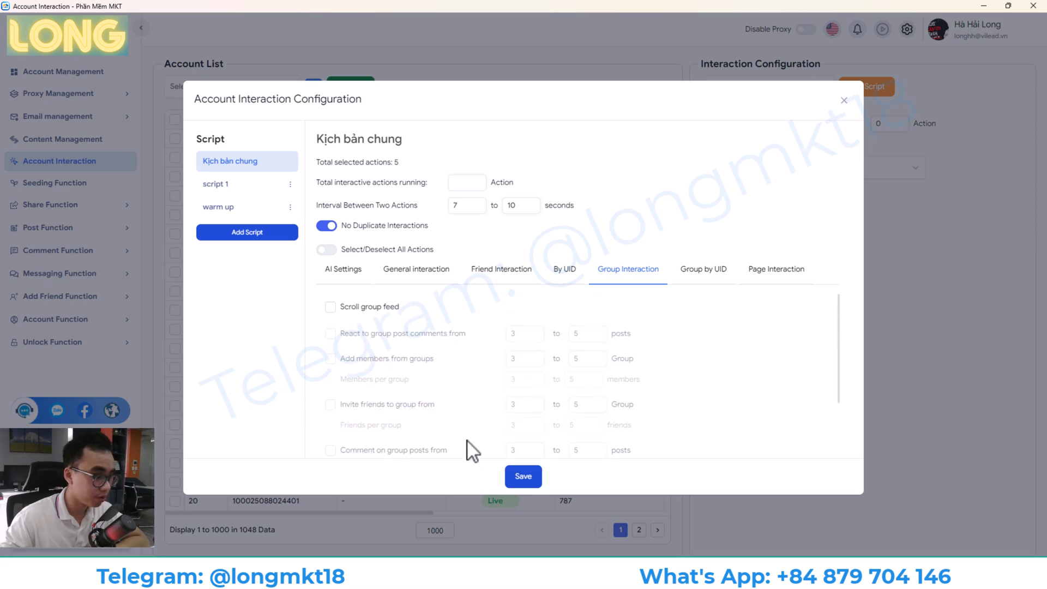
left_click(703, 269)
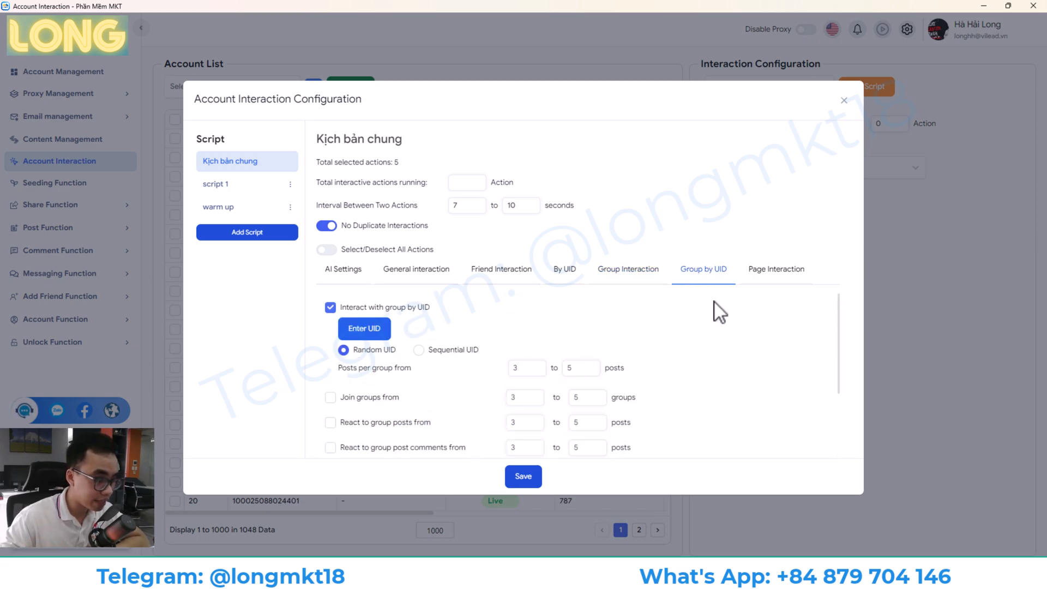
left_click(776, 269)
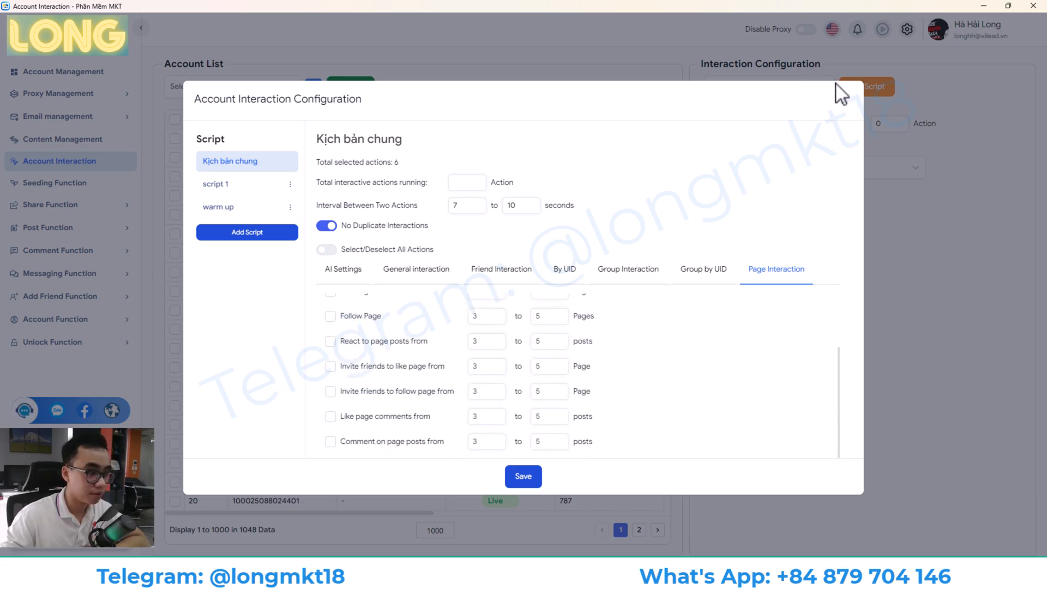
left_click(523, 476)
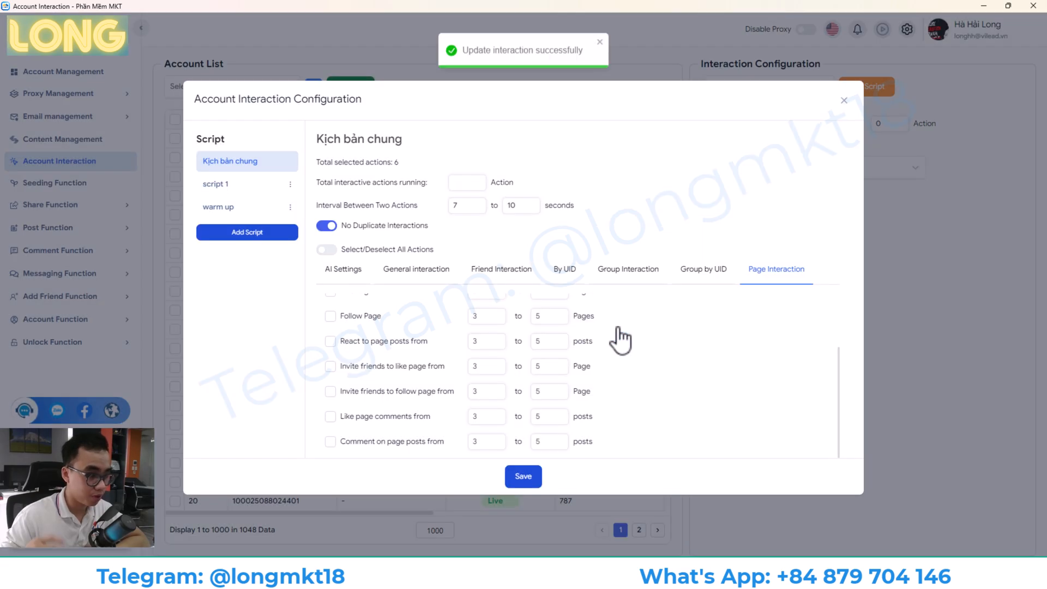
left_click(523, 477)
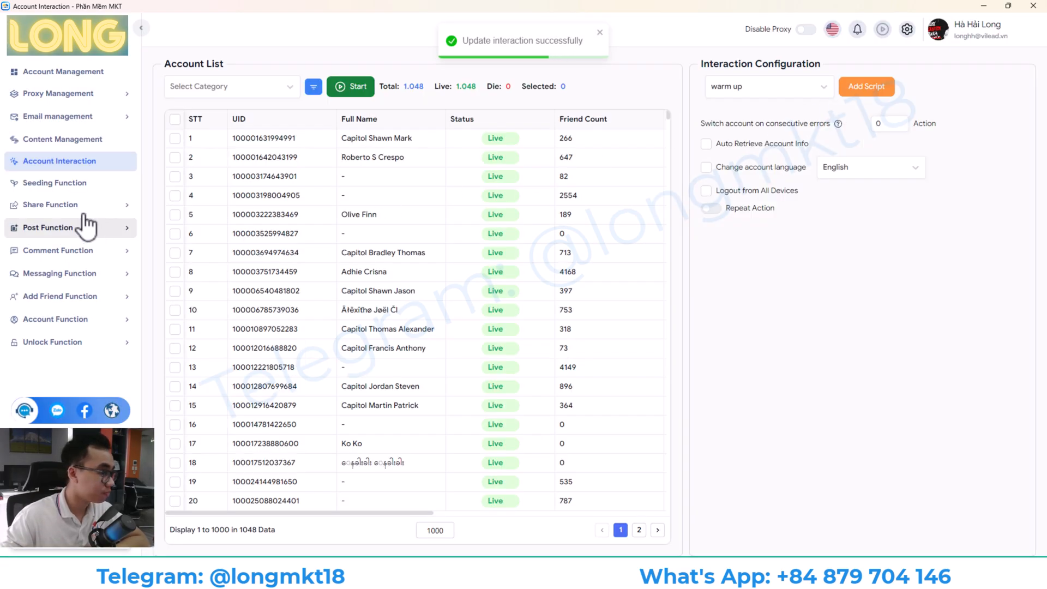
In the Seeding Function, keep Post Seeding as the seeding type
left_click(54, 182)
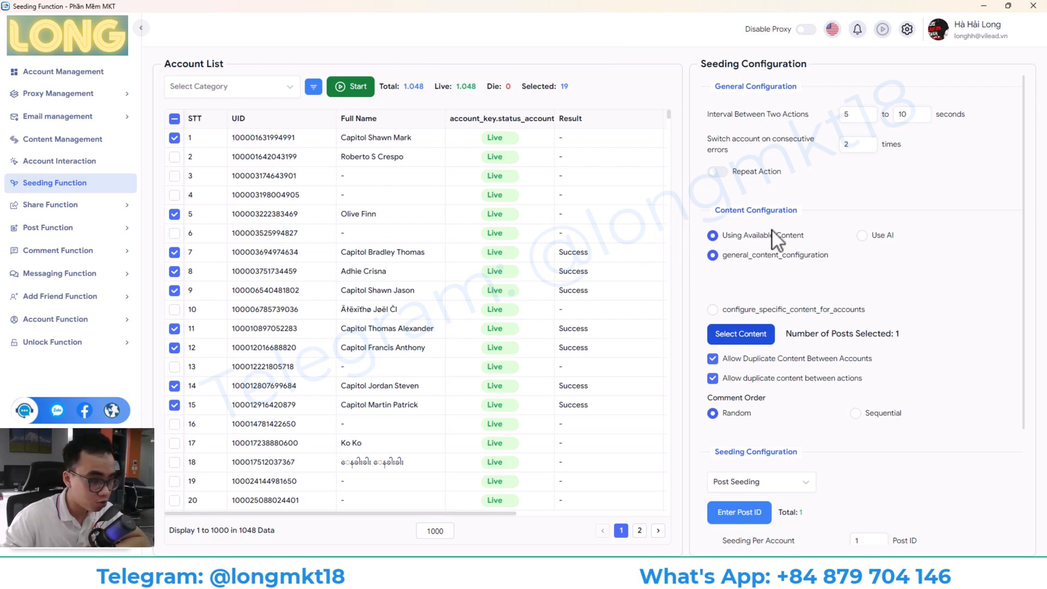
scroll("down", 3)
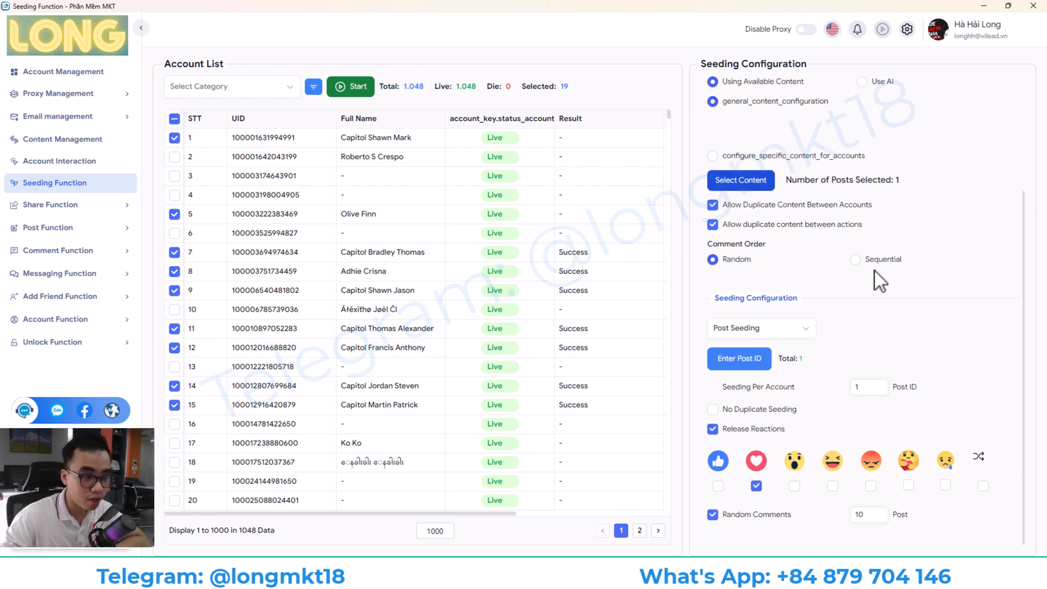
left_click(760, 327)
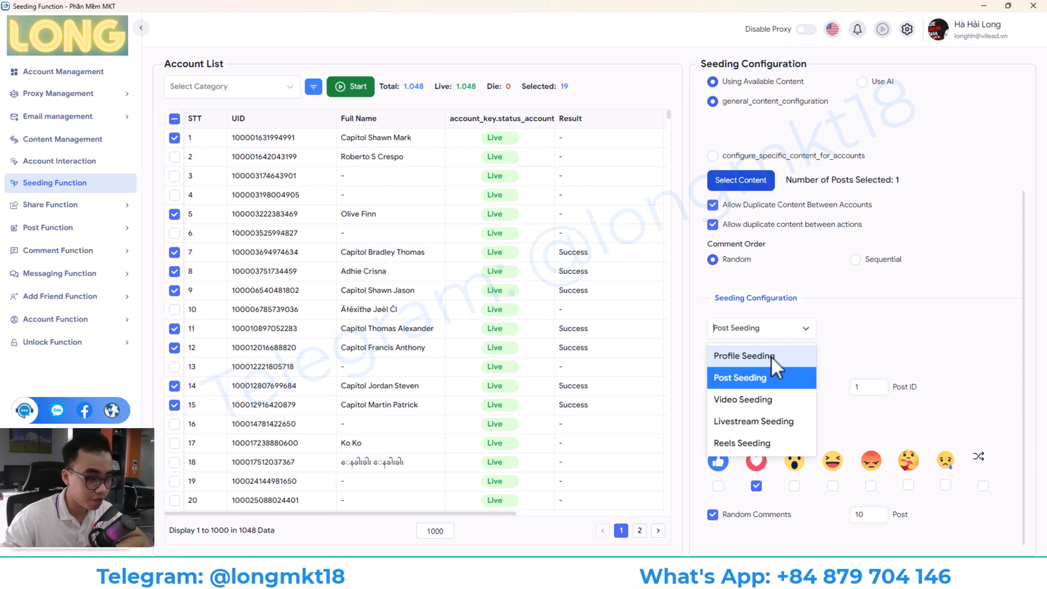
mouse_move(752, 411)
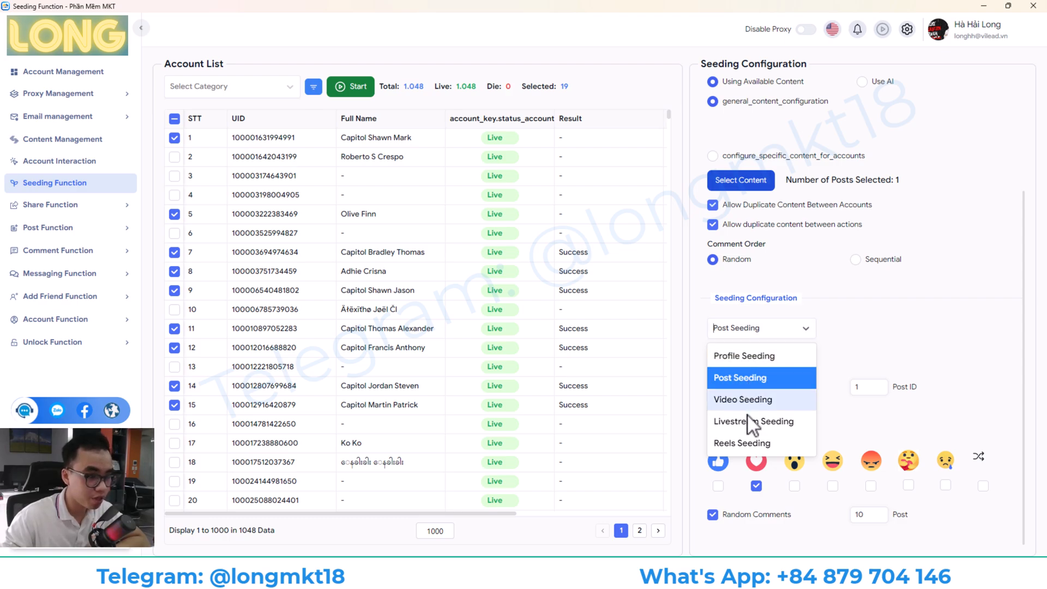
left_click(739, 377)
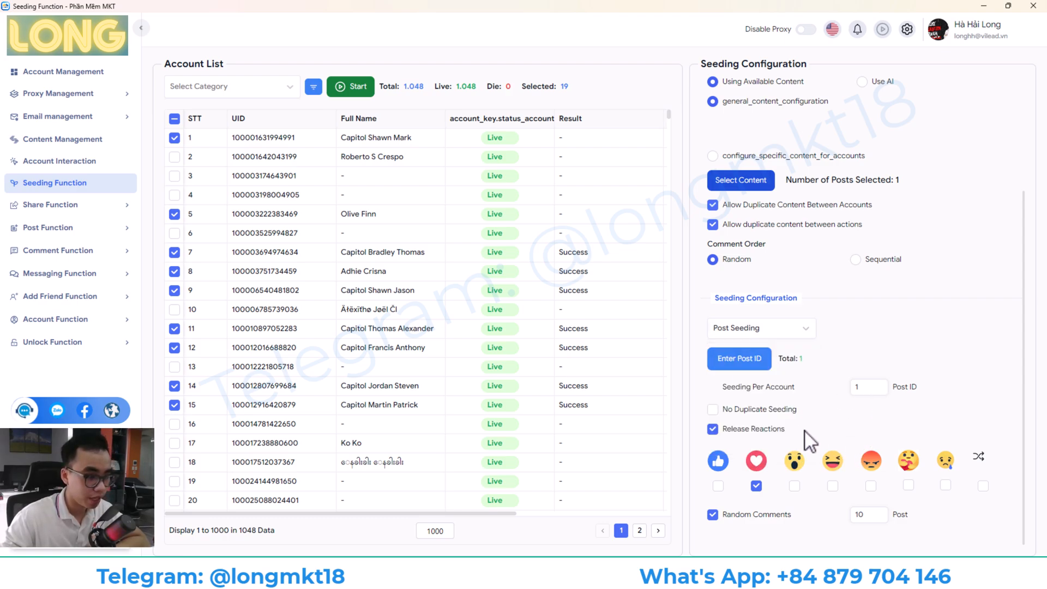
mouse_move(741, 490)
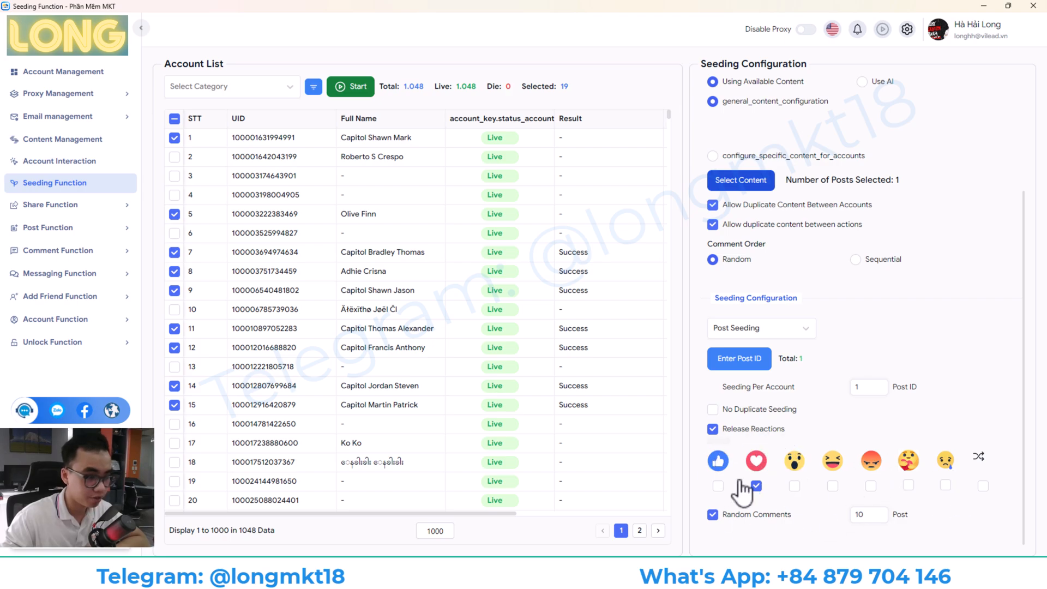
scroll("up", 3)
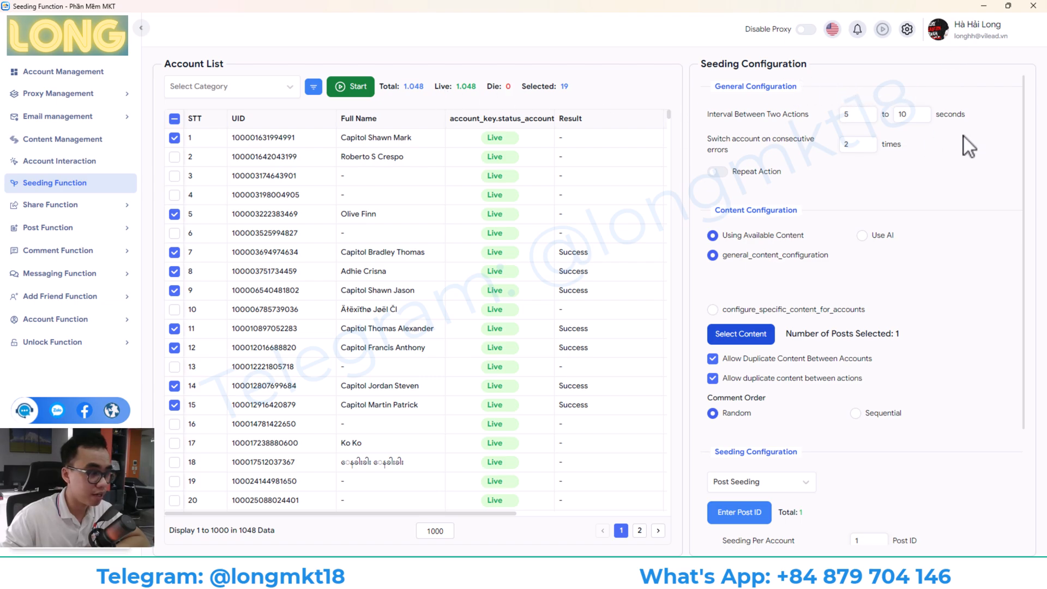
mouse_move(302, 119)
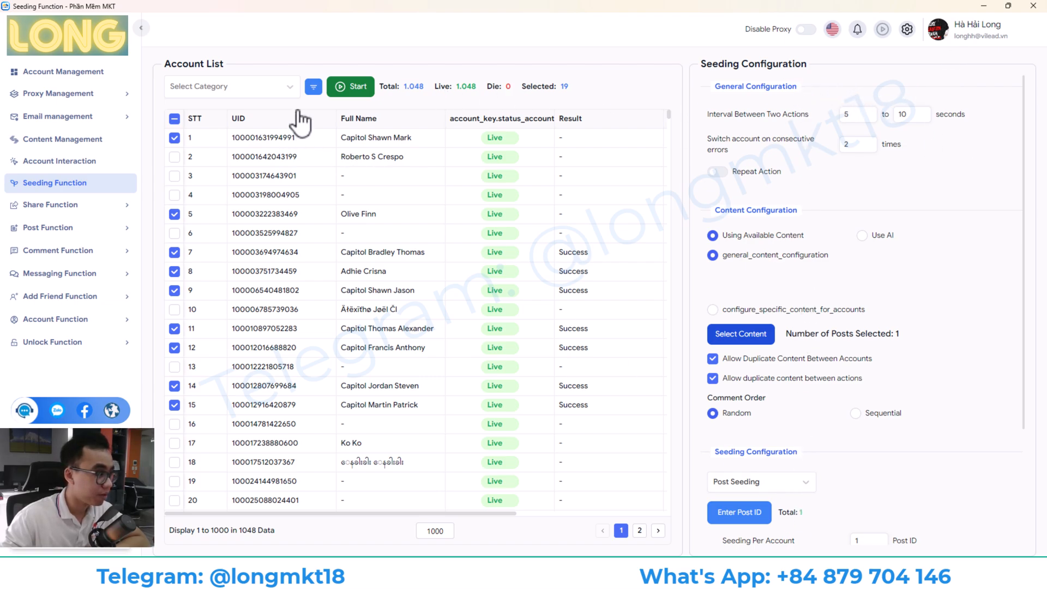
Filter the account list to the demo category, leaving 21 live accounts with 19 selected
left_click(230, 86)
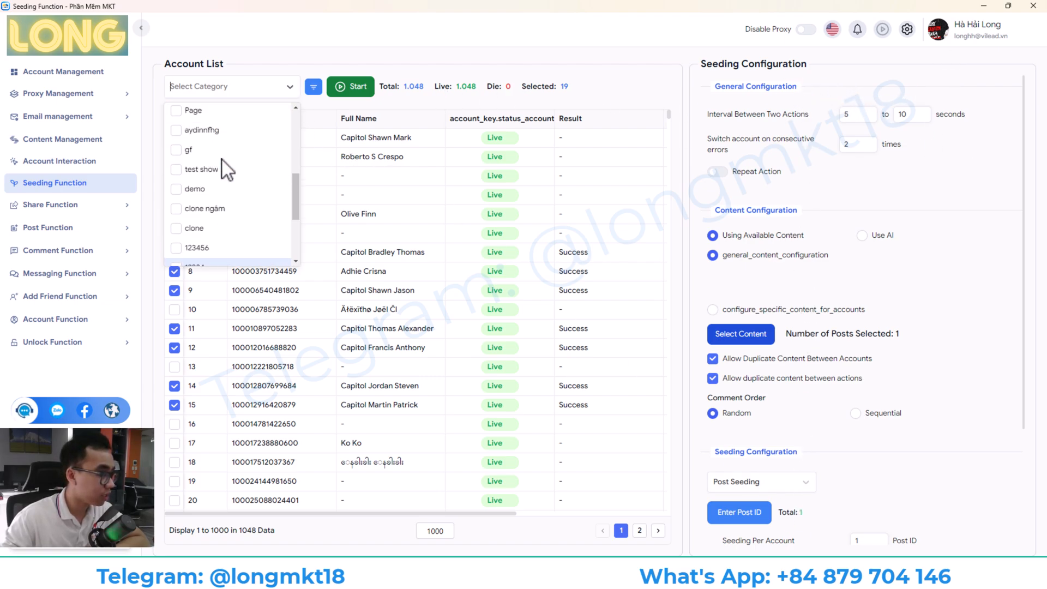
mouse_move(194, 190)
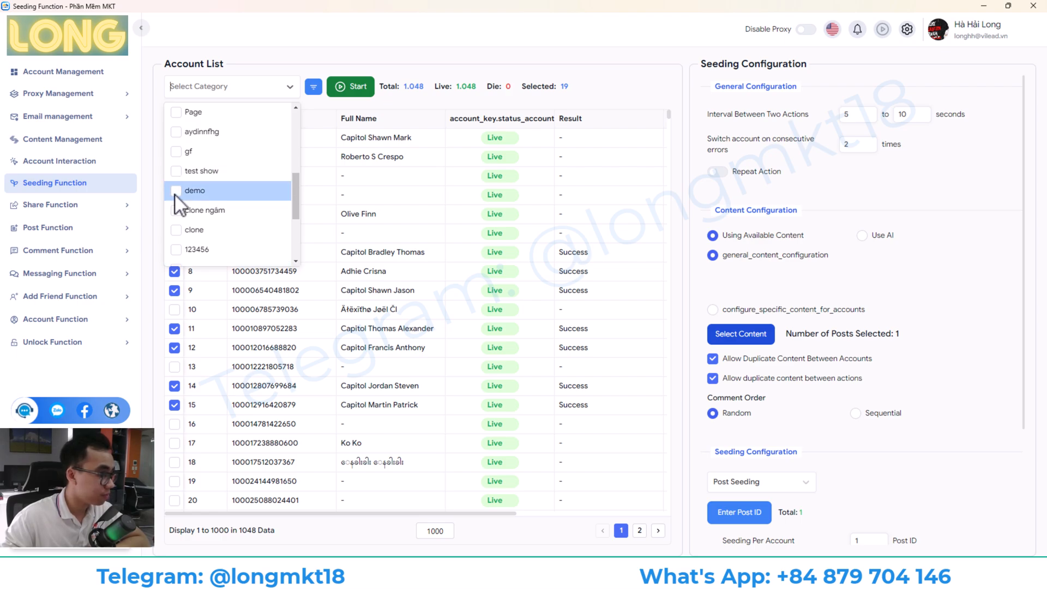
left_click(195, 189)
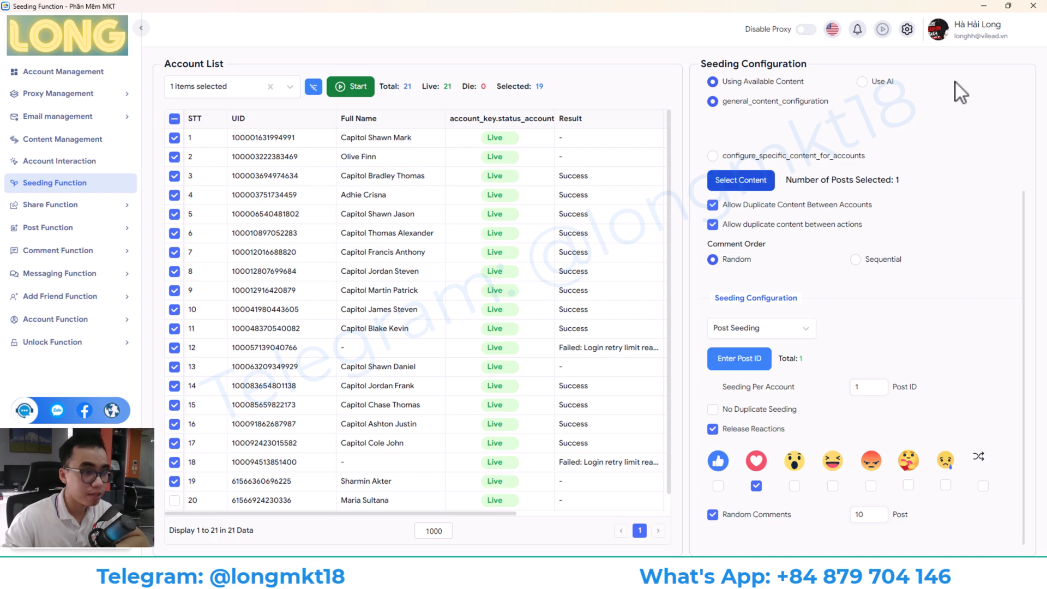
left_click(906, 29)
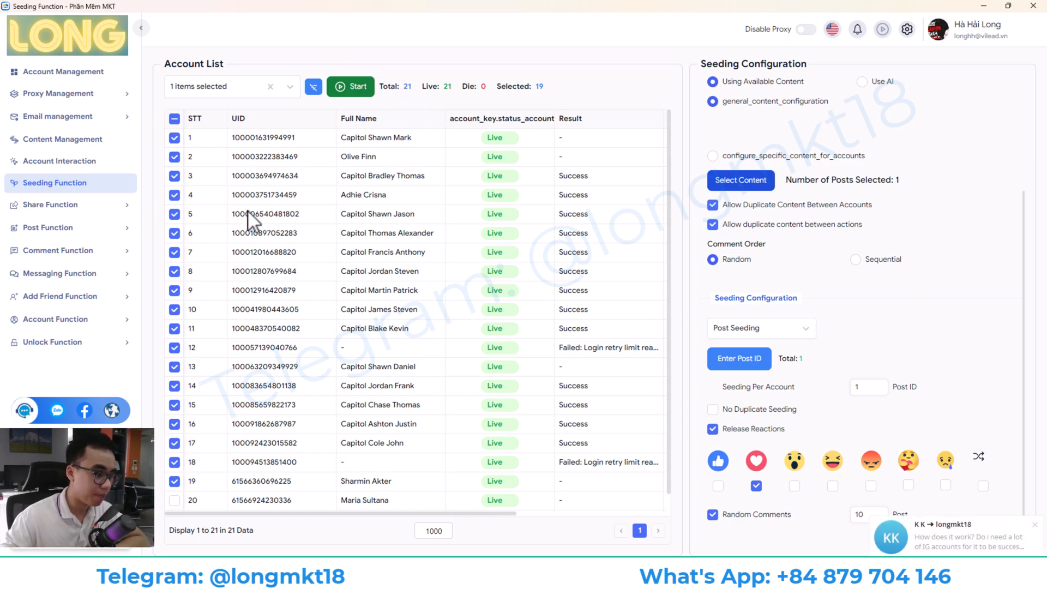
mouse_move(46, 227)
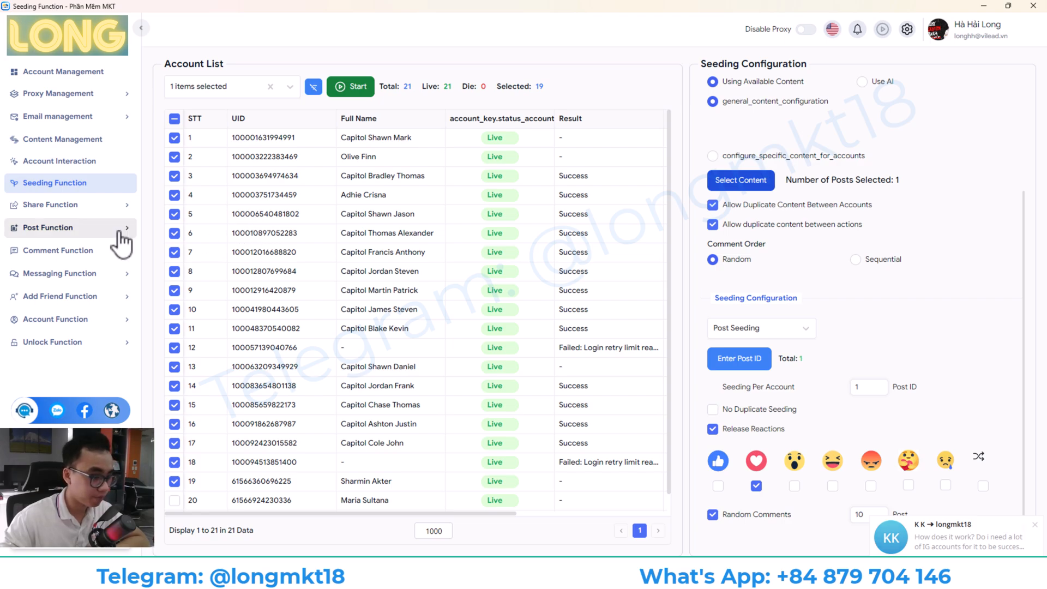
Review the Share Post configuration and its Share About choice, ending on the Share livestream page
left_click(49, 204)
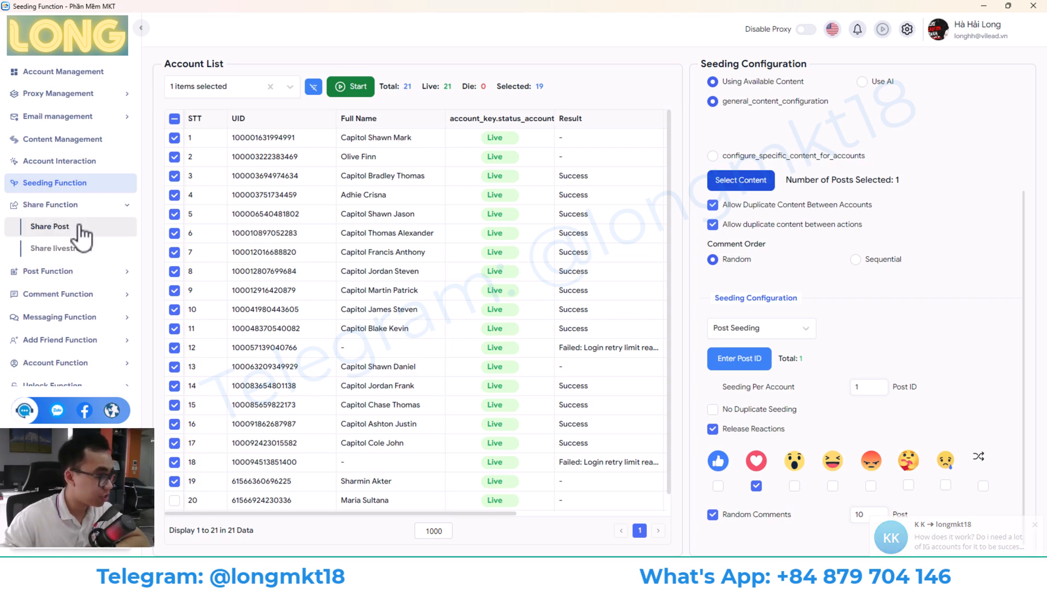
left_click(49, 226)
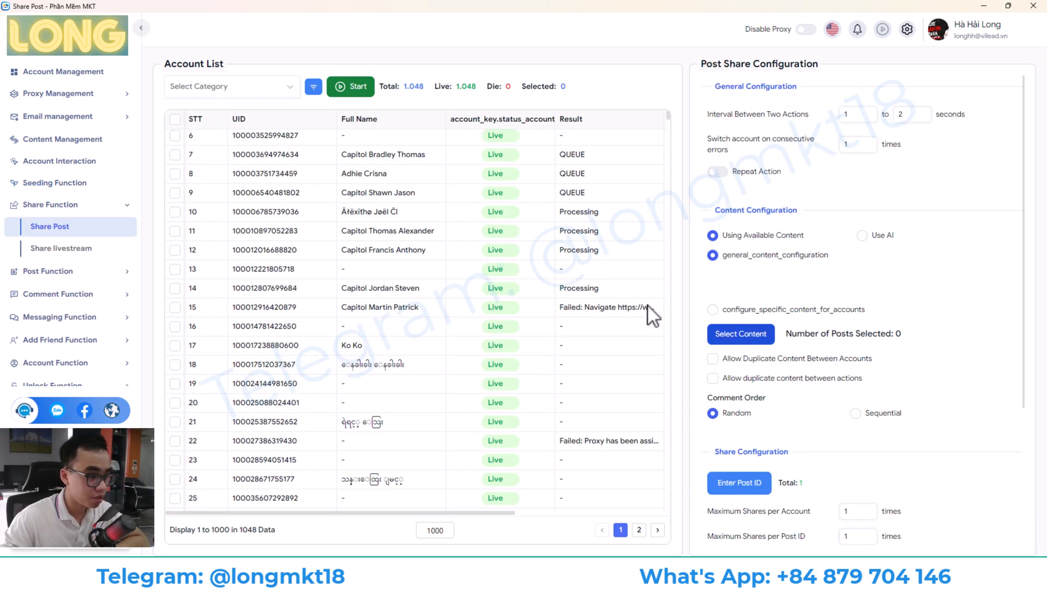
scroll("down", 3)
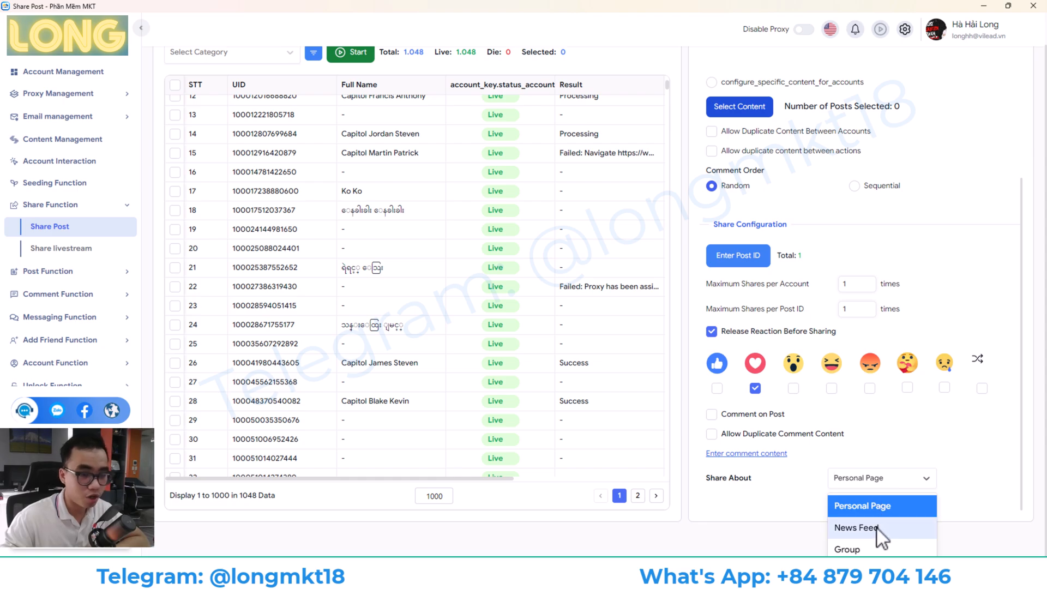
left_click(61, 247)
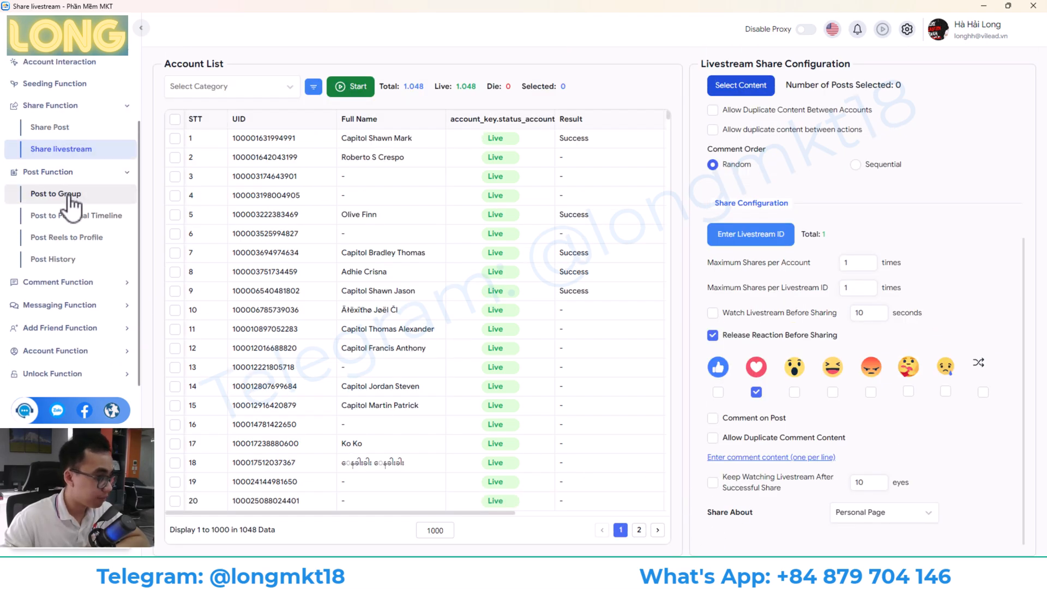
Browse the Post to Group, personal timeline posting and Post History pages
left_click(56, 194)
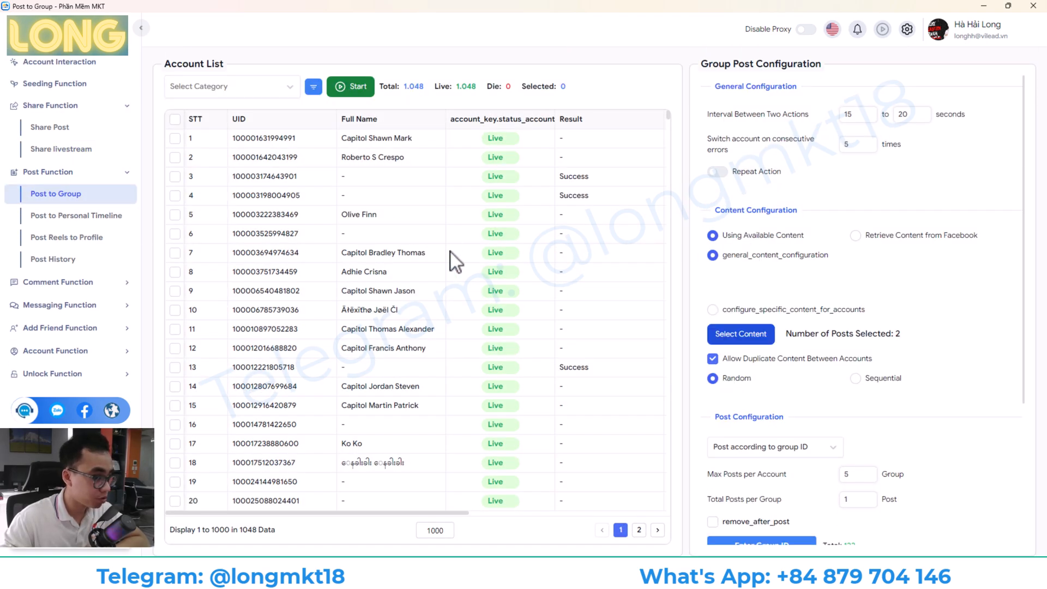
left_click(77, 215)
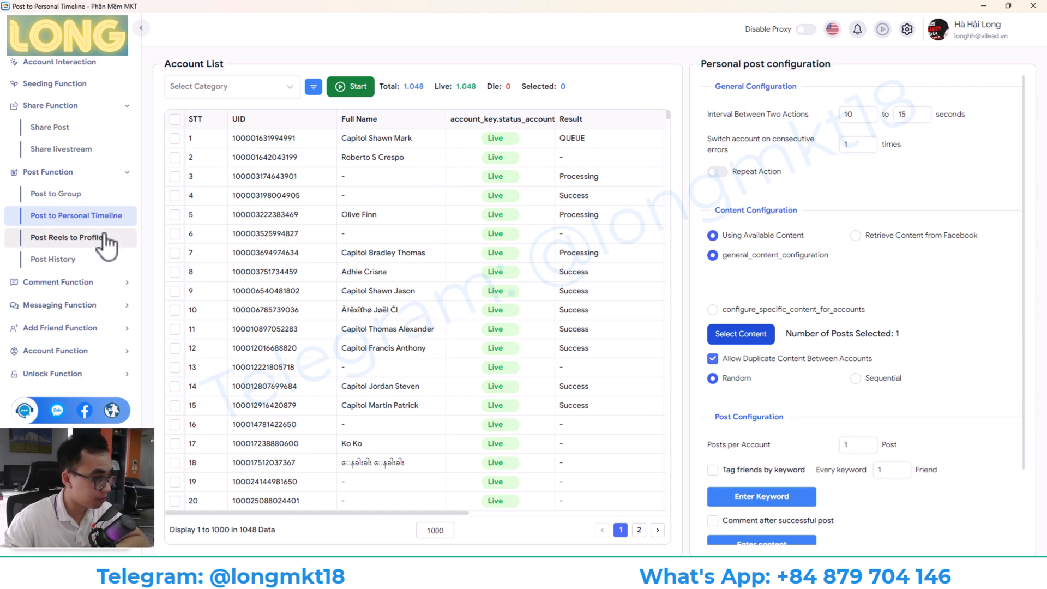
left_click(52, 260)
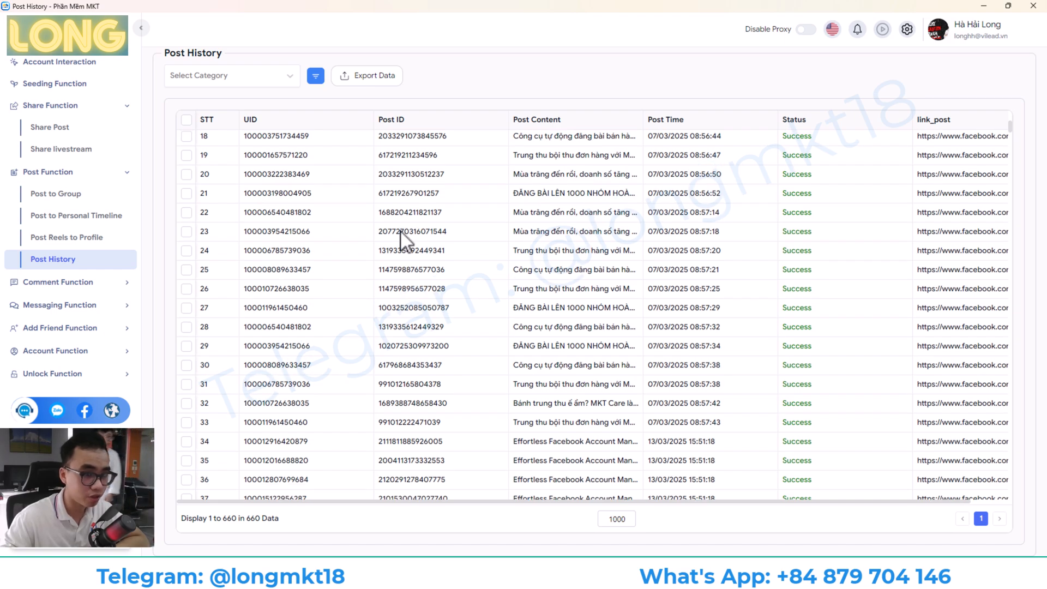
left_click(55, 194)
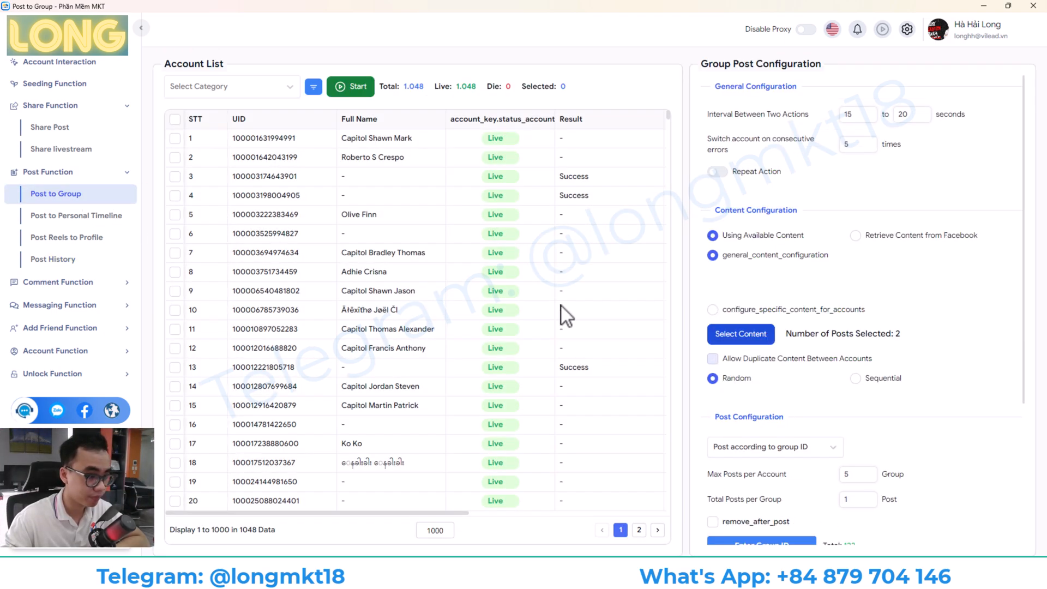
Set group posting to target the account's joined groups with random group posting
left_click(771, 246)
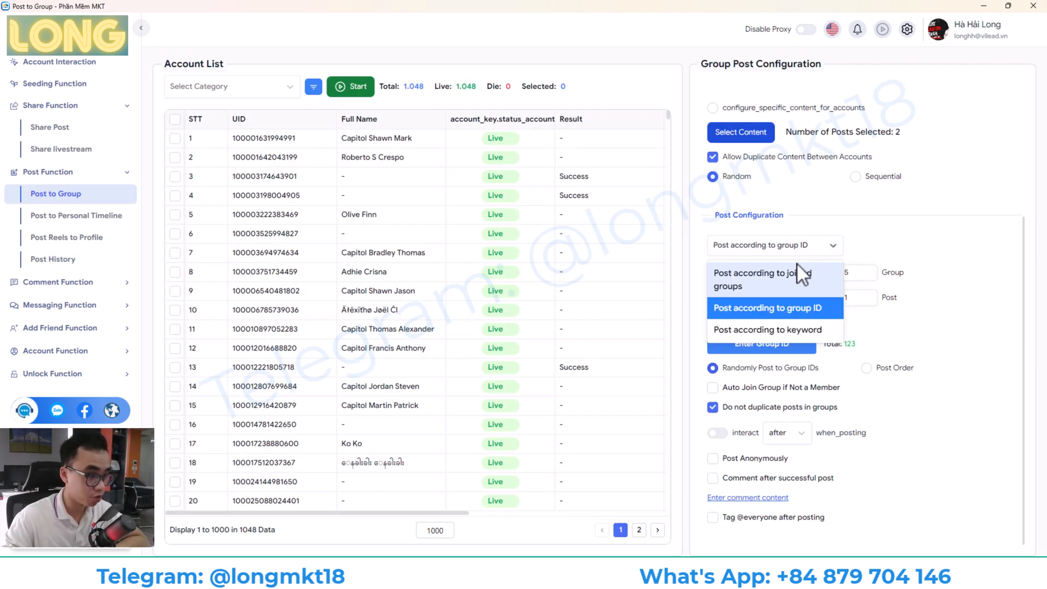
left_click(771, 278)
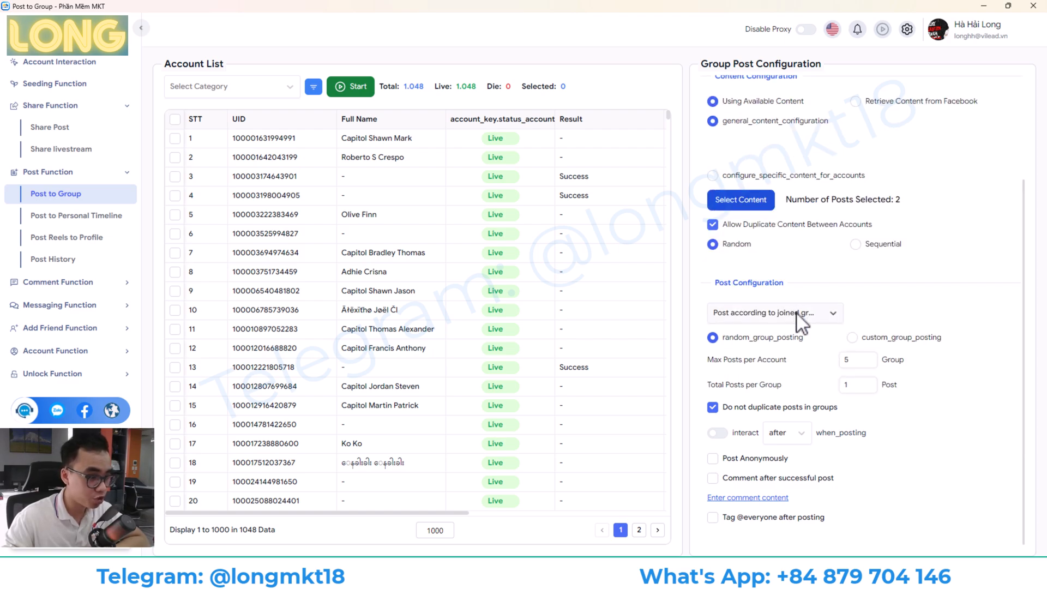
left_click(774, 313)
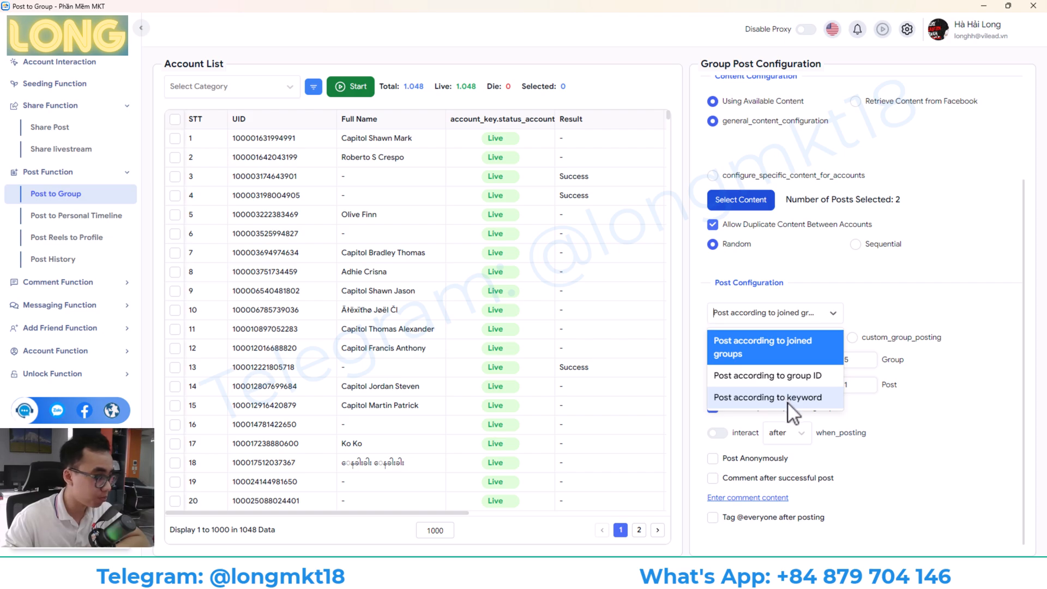
left_click(763, 346)
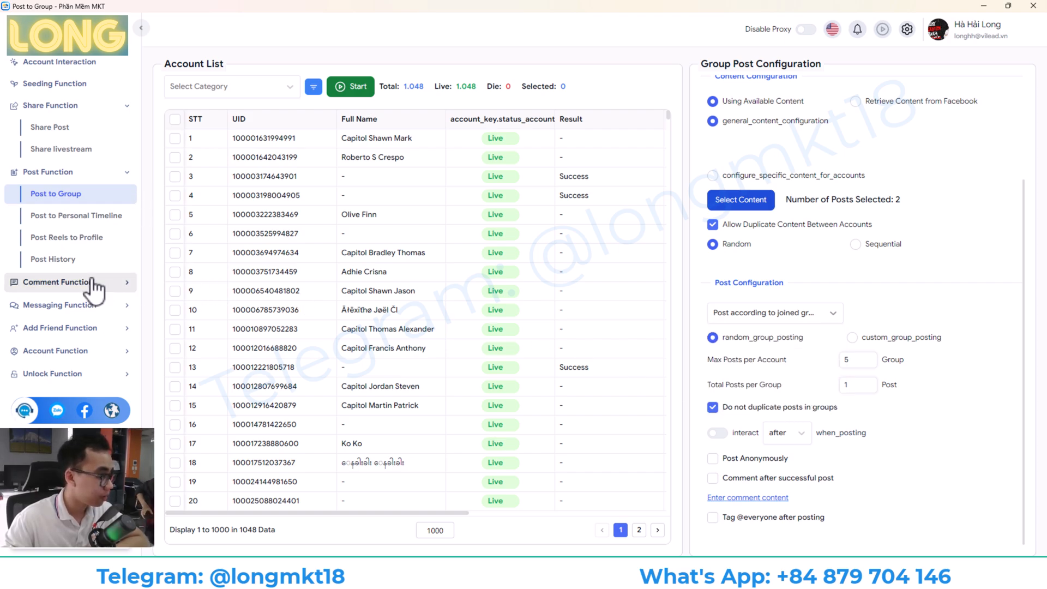
On Comment on Post, change the comment target from Group ID toward engaged groups and Reels
left_click(59, 281)
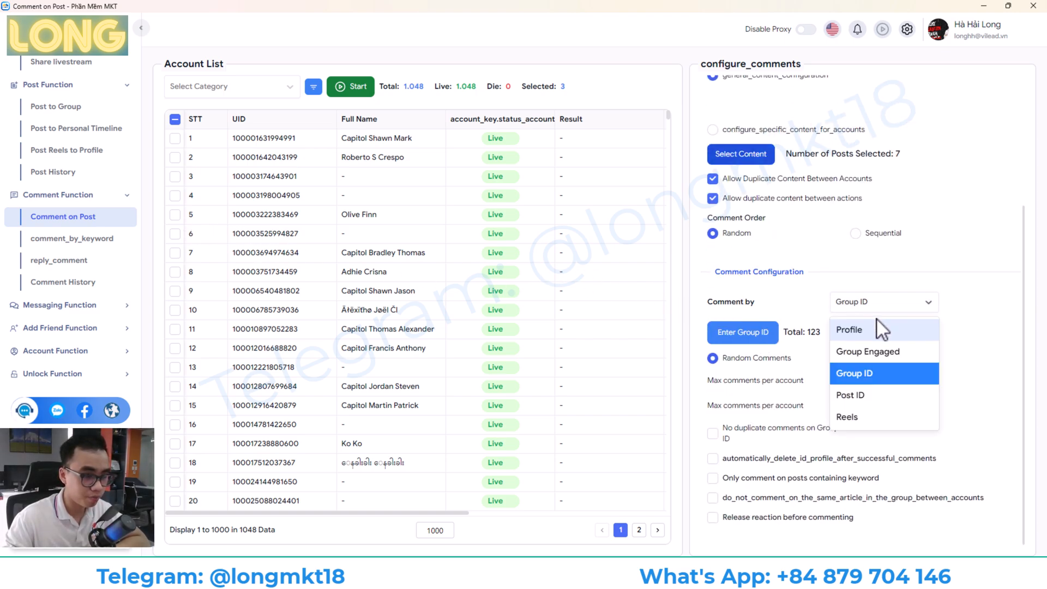
left_click(868, 351)
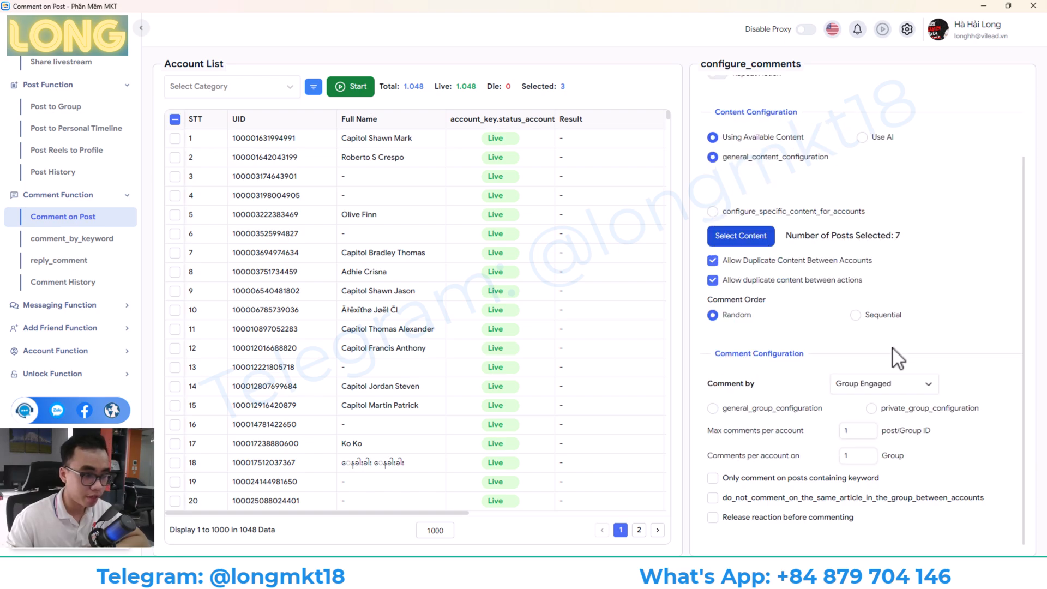
left_click(881, 382)
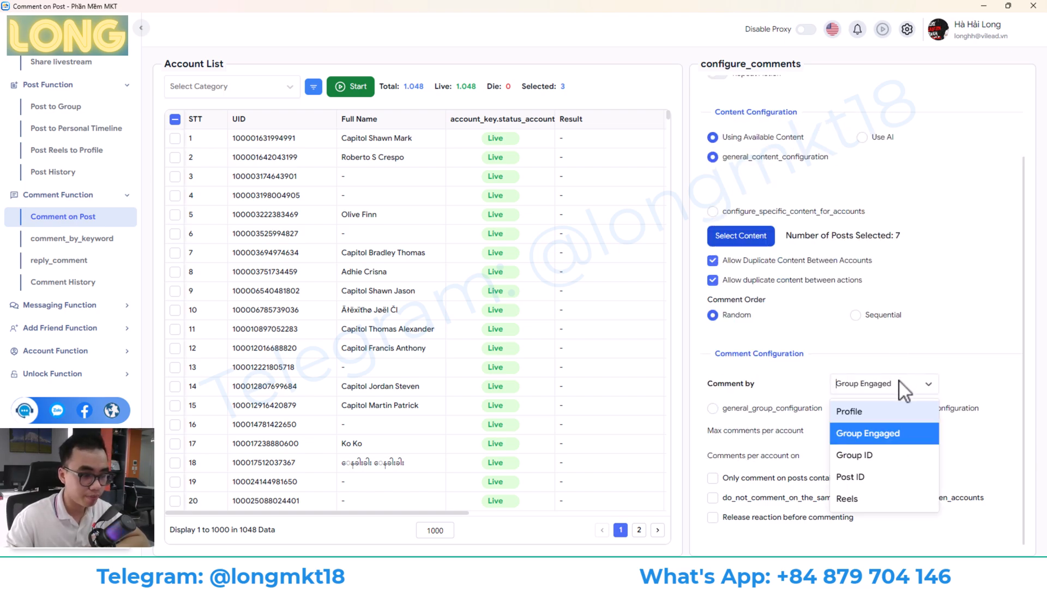
mouse_move(868, 476)
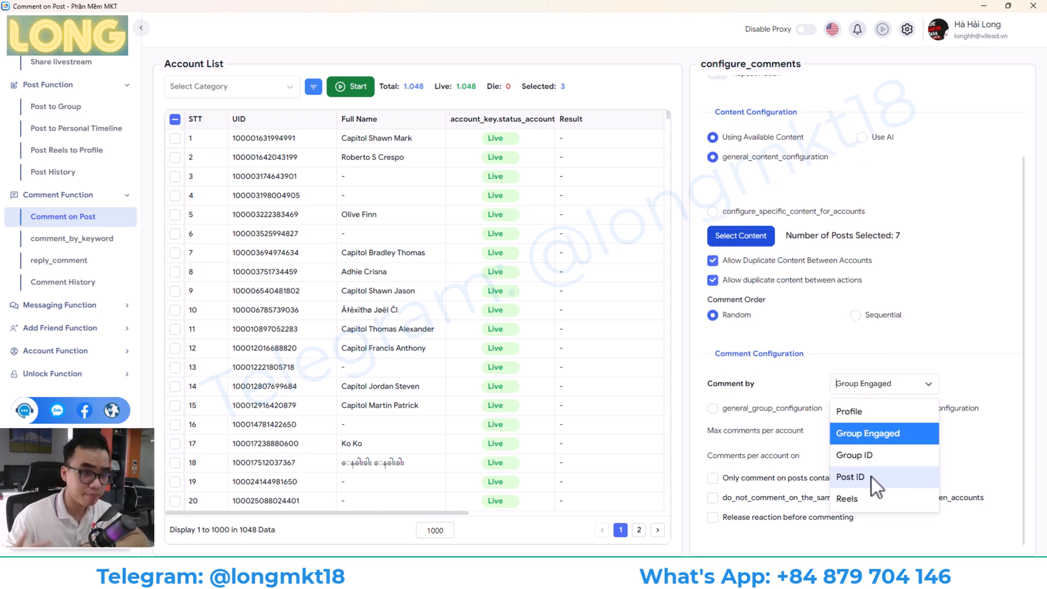
mouse_move(855, 454)
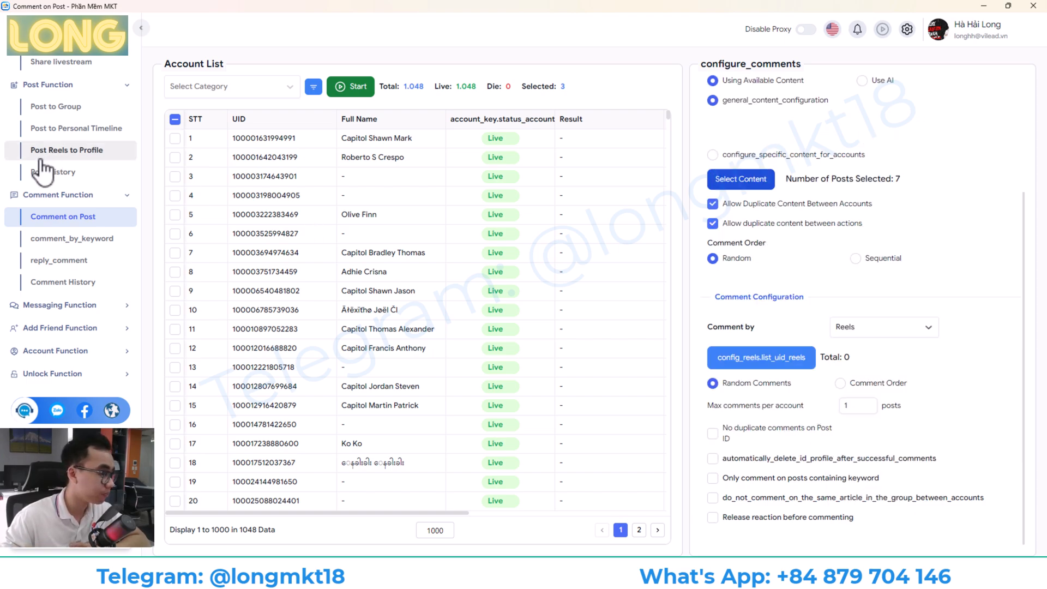
Check the keyword commenting group targets, then show the reply-to-comments setup for joined groups
left_click(72, 238)
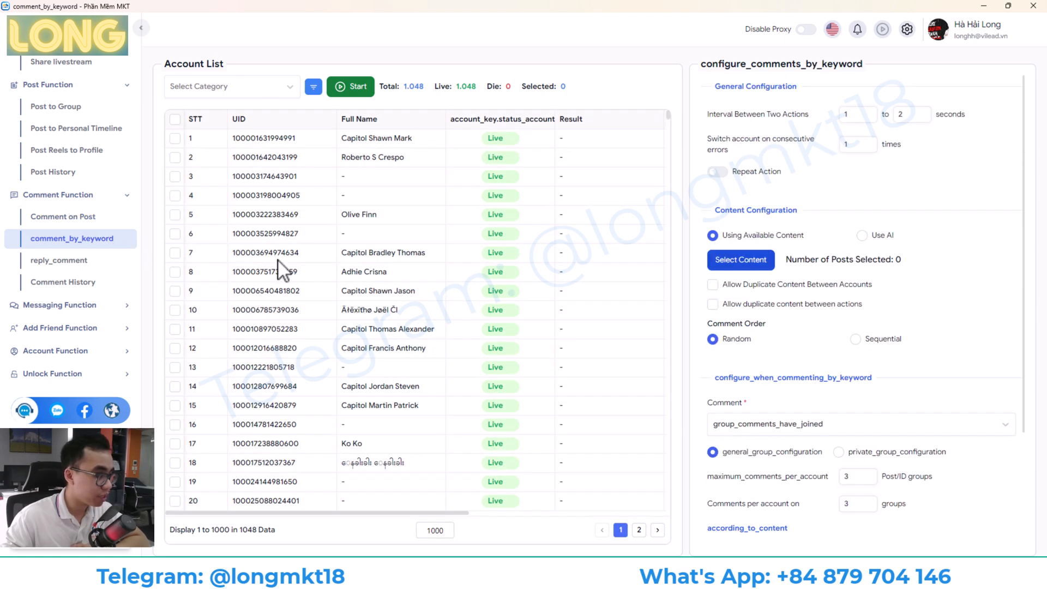
left_click(862, 276)
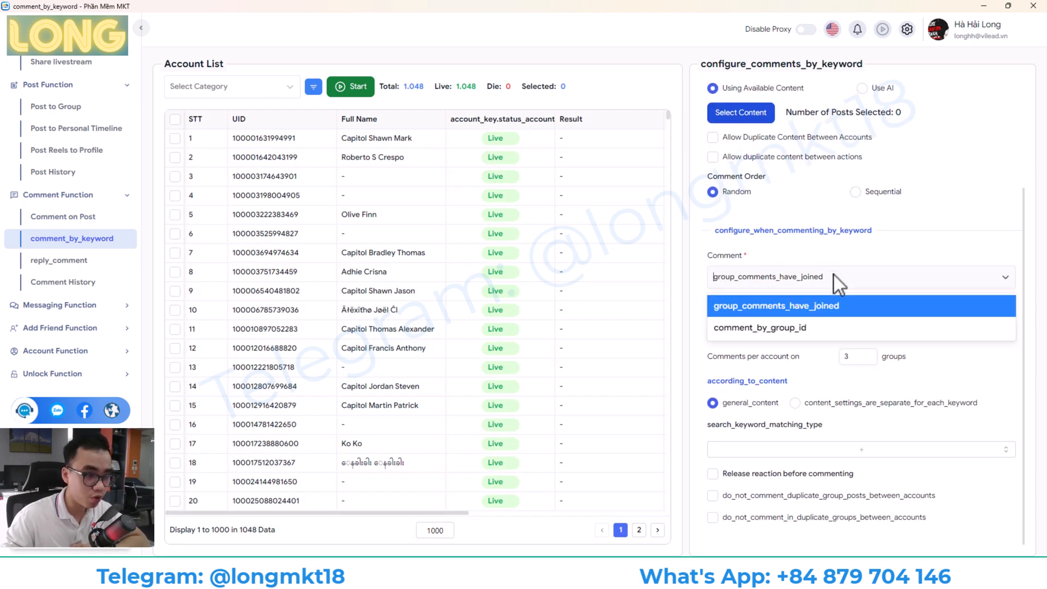
mouse_move(831, 240)
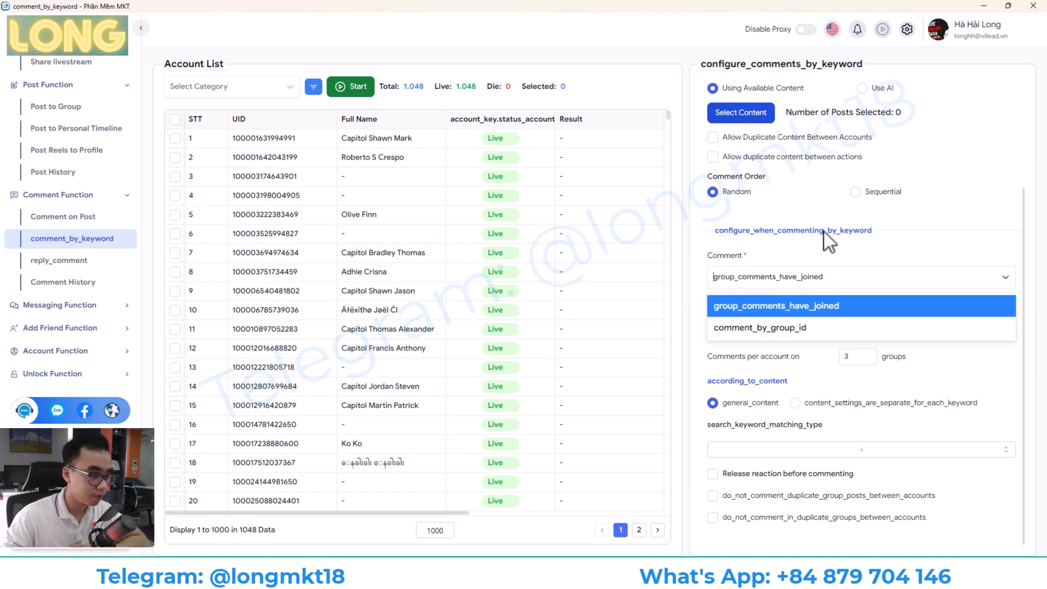
left_click(59, 260)
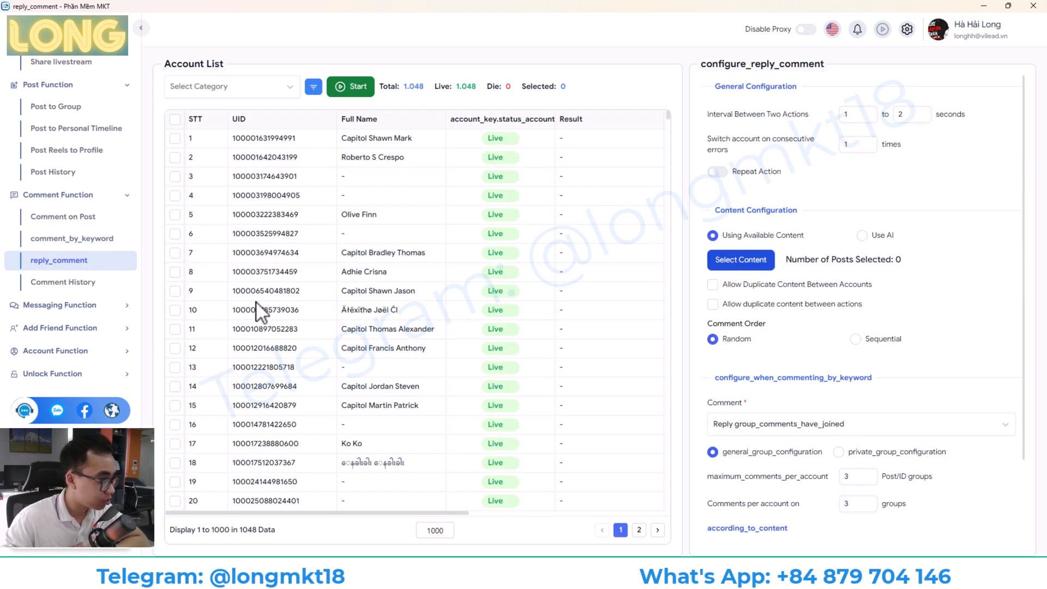
mouse_move(317, 331)
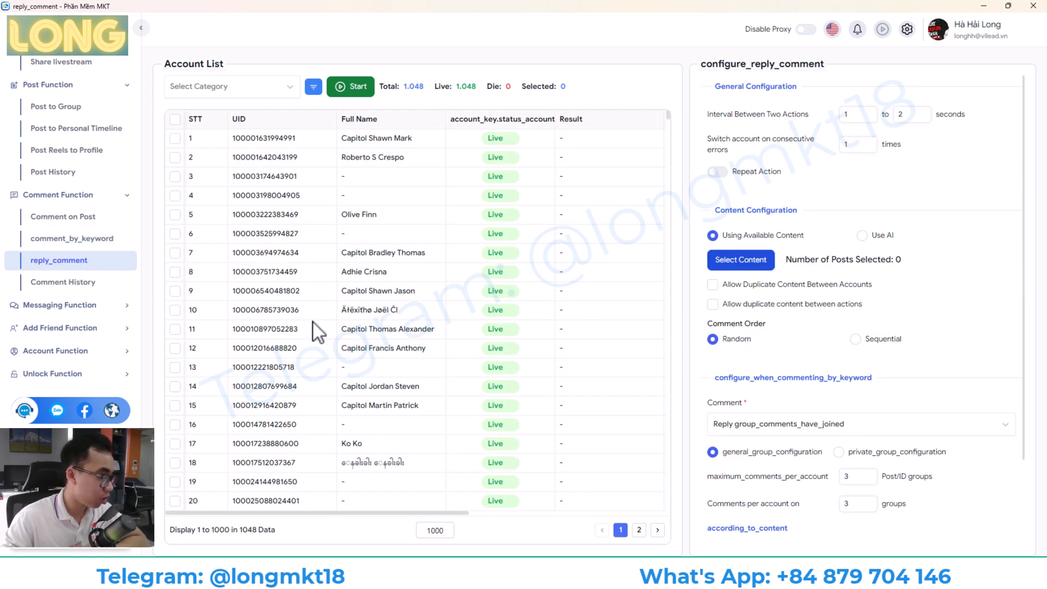
Review the posted-comment history, then move on to the messaging configuration
left_click(63, 281)
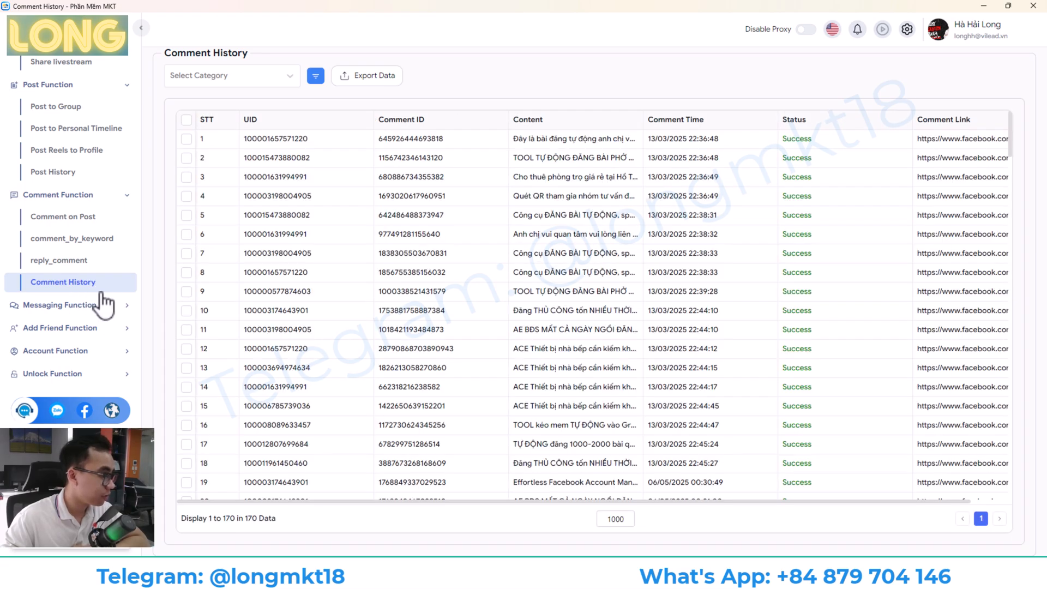
scroll("down", 3)
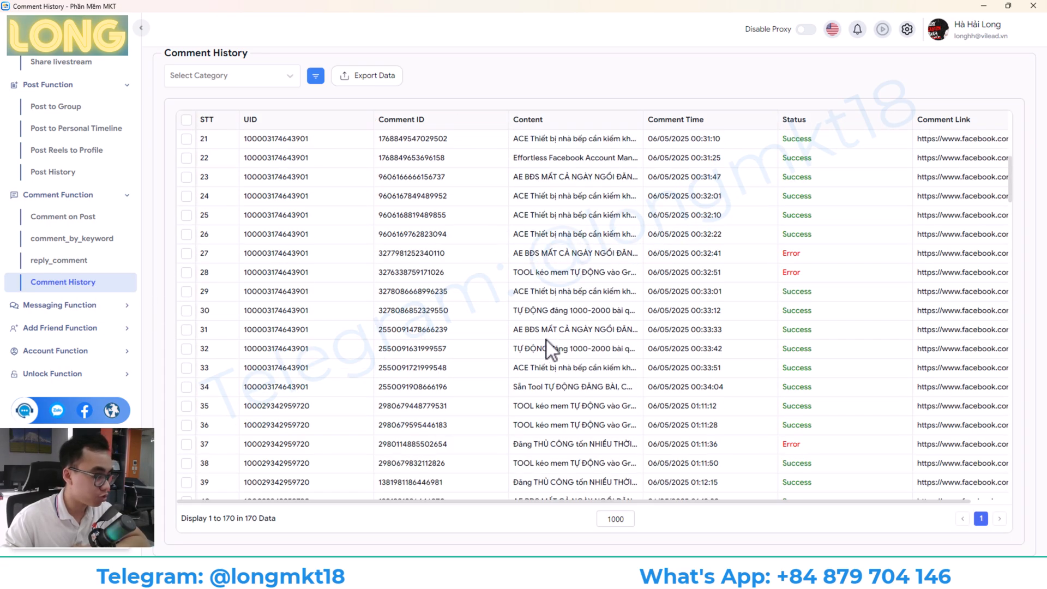
scroll("down", 3)
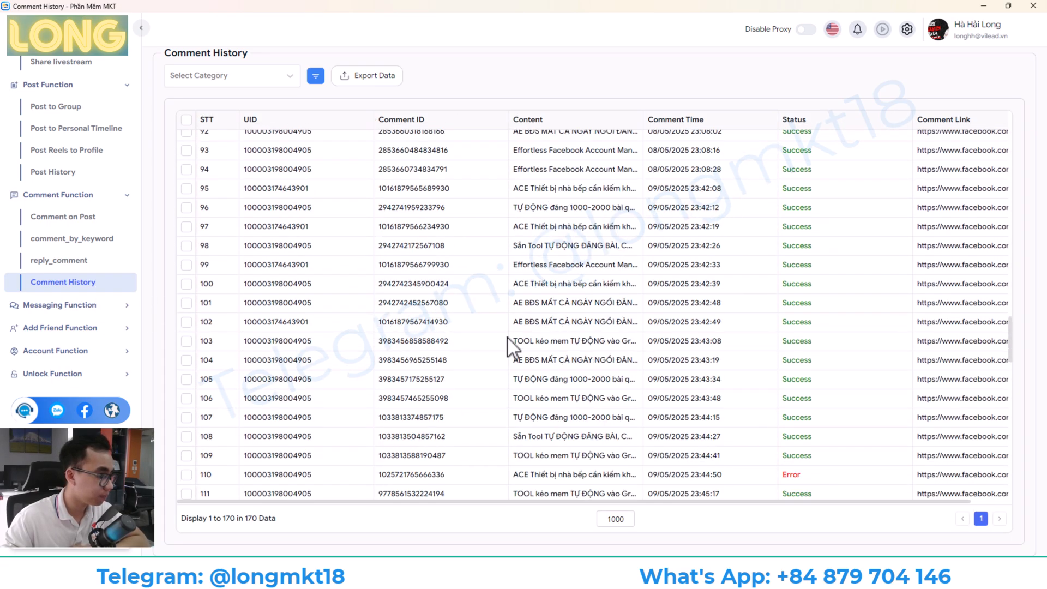
left_click(60, 260)
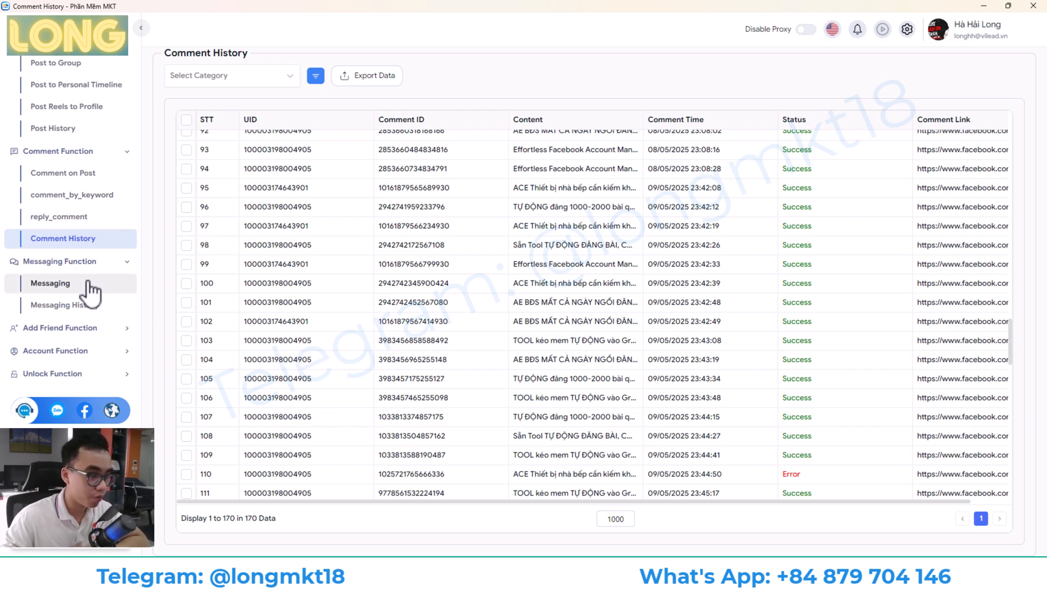
left_click(50, 282)
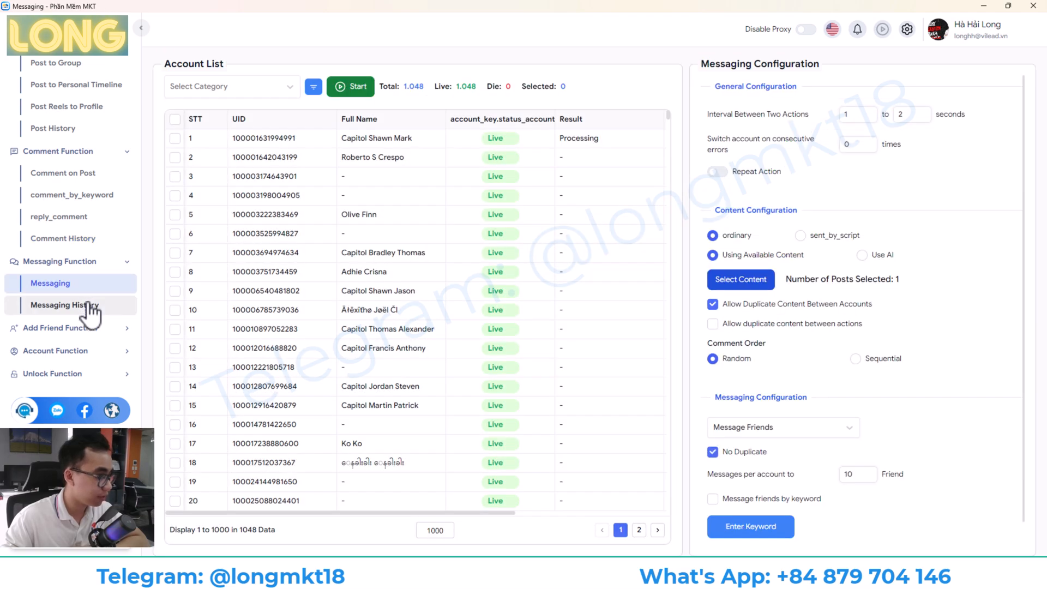
left_click(65, 304)
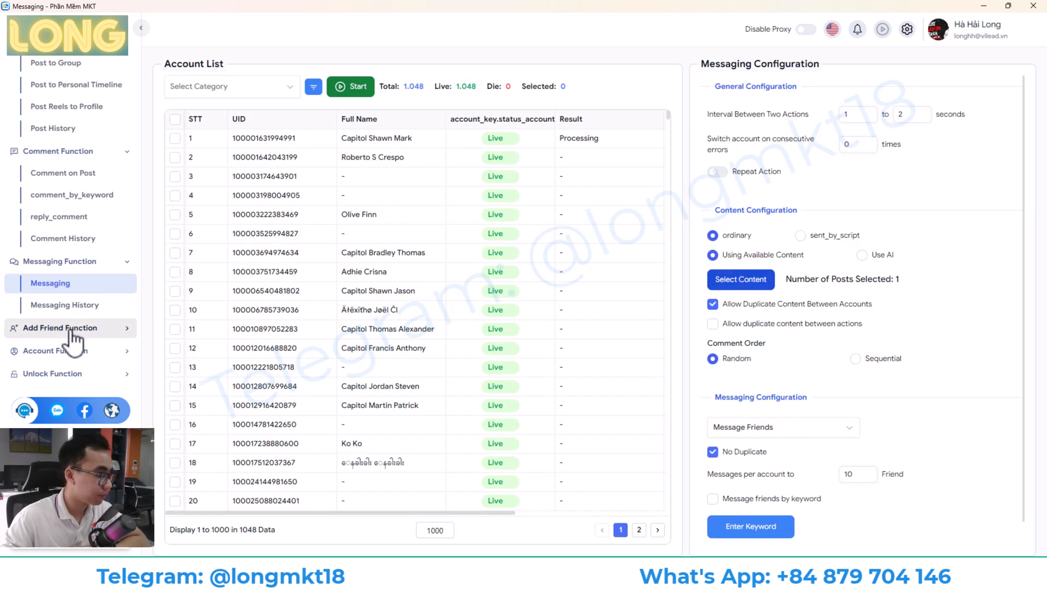
Go through Add Friend to the Unfriend/Unfollow configuration and expand the account function modules
left_click(60, 329)
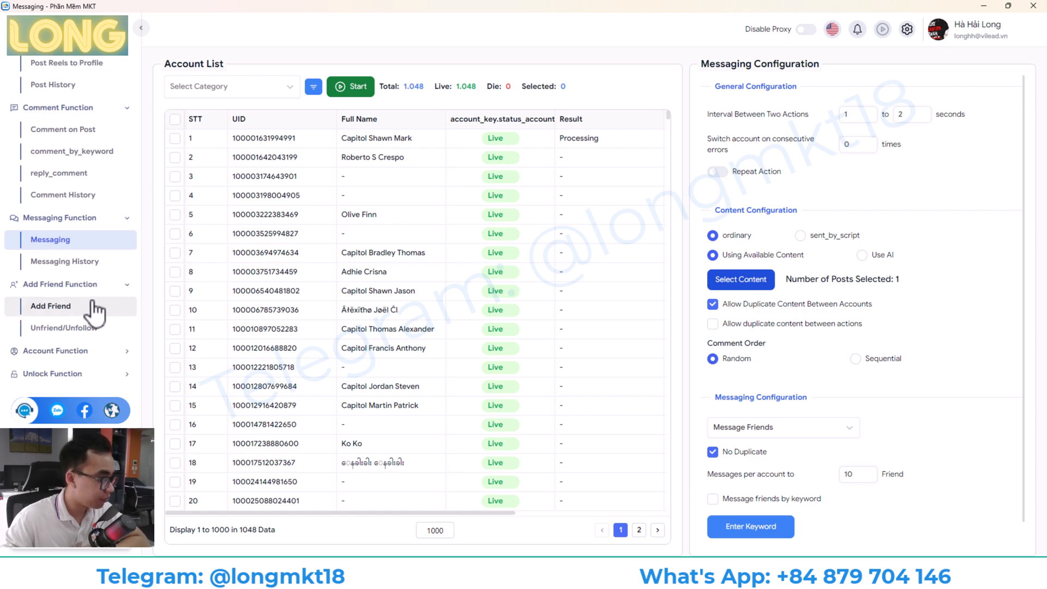
left_click(51, 305)
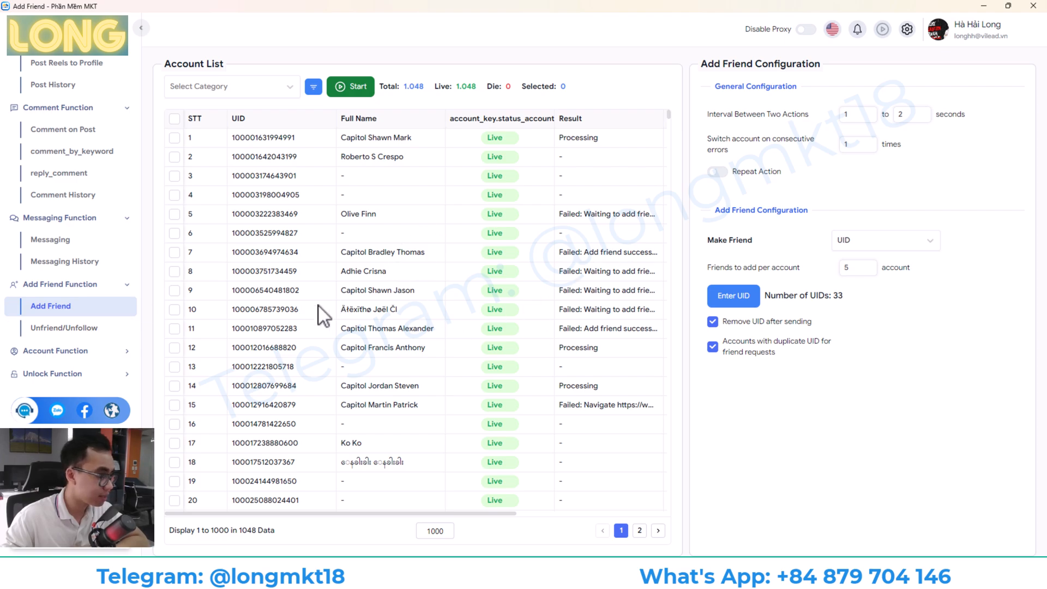
left_click(64, 328)
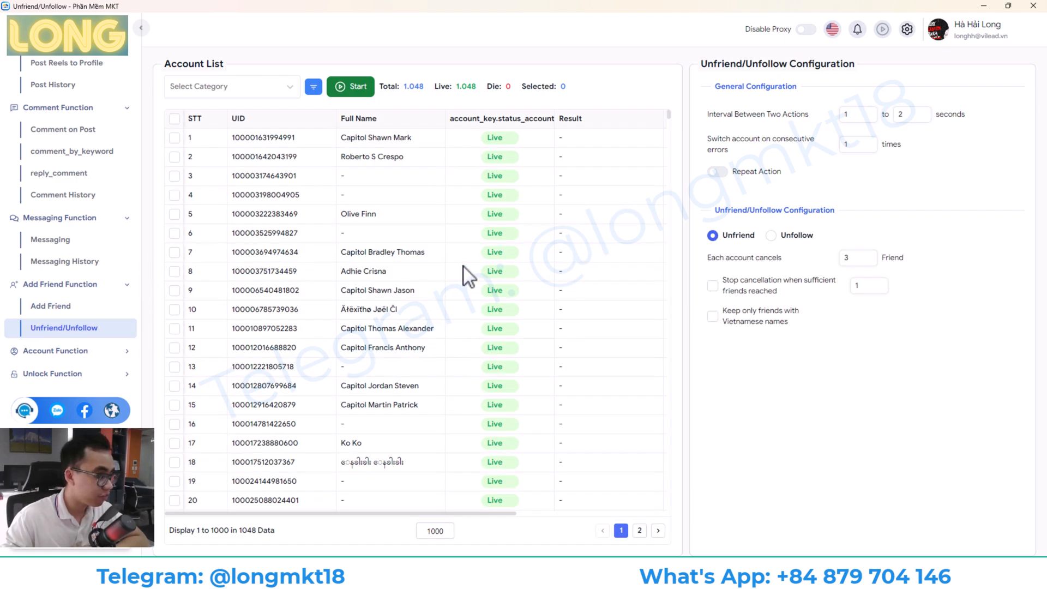
mouse_move(64, 358)
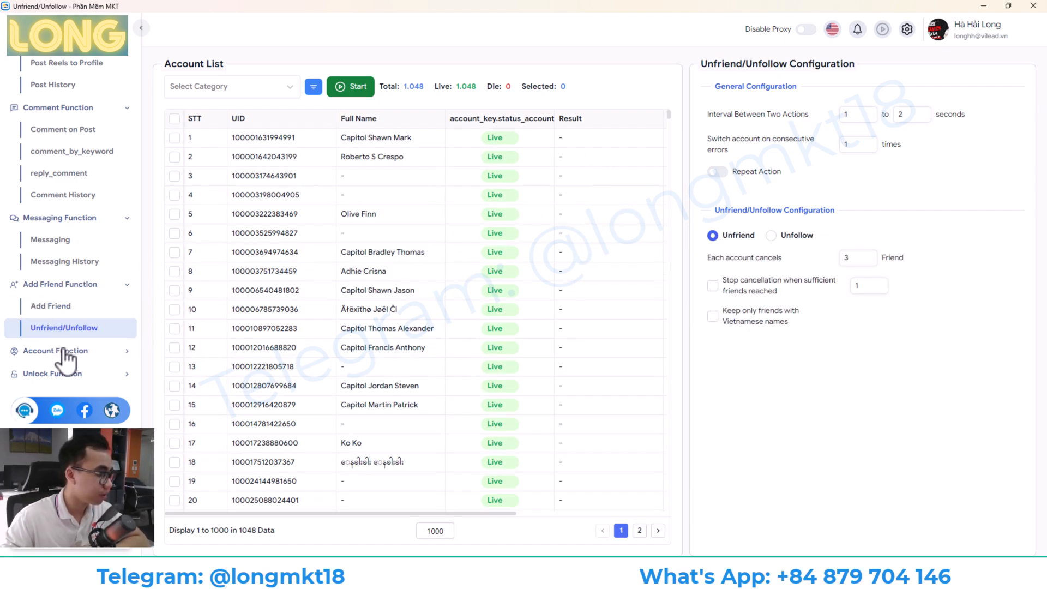
left_click(56, 350)
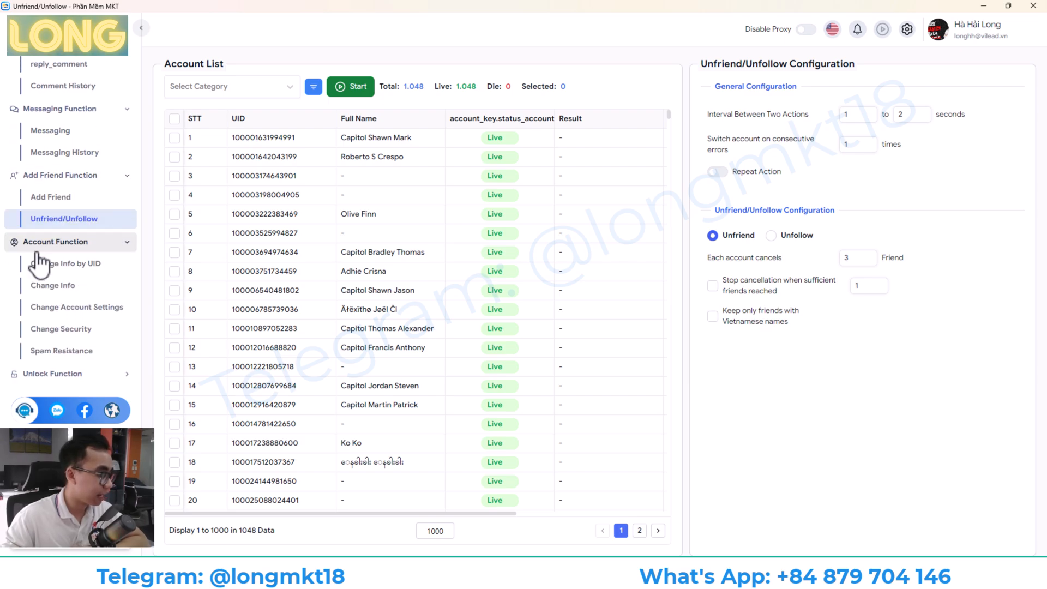
Pass Change Info by UID and Change Info, then enable 'Who can follow' (Everyone) in Change Account Settings
left_click(67, 262)
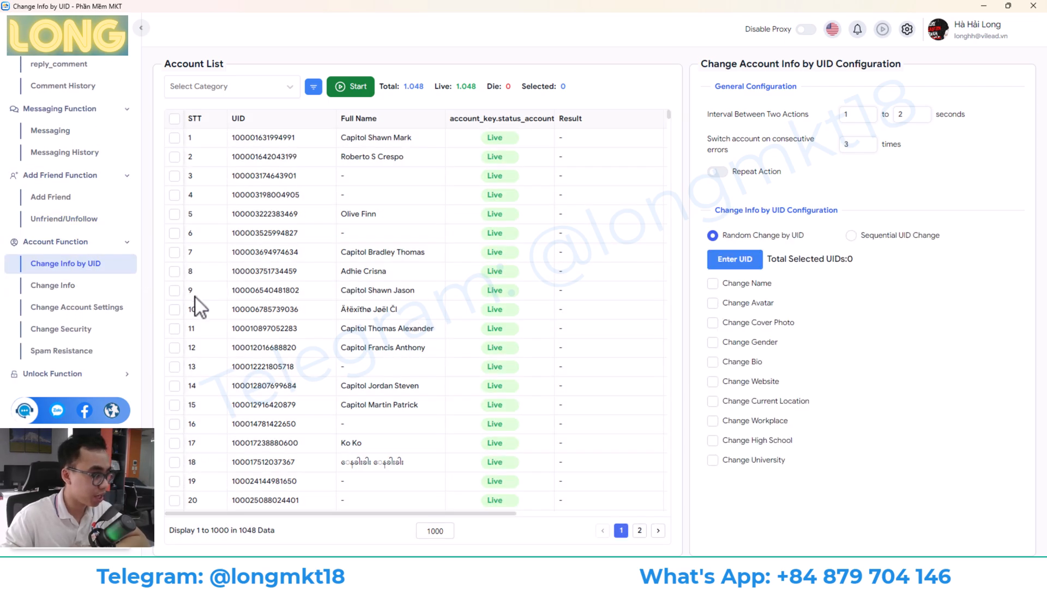
left_click(53, 284)
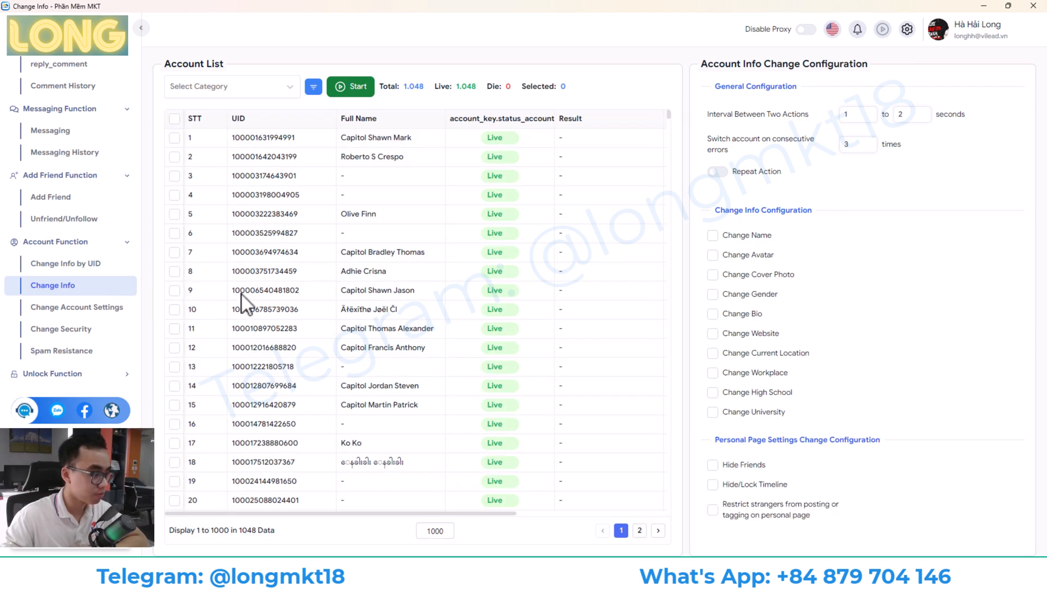
mouse_move(725, 243)
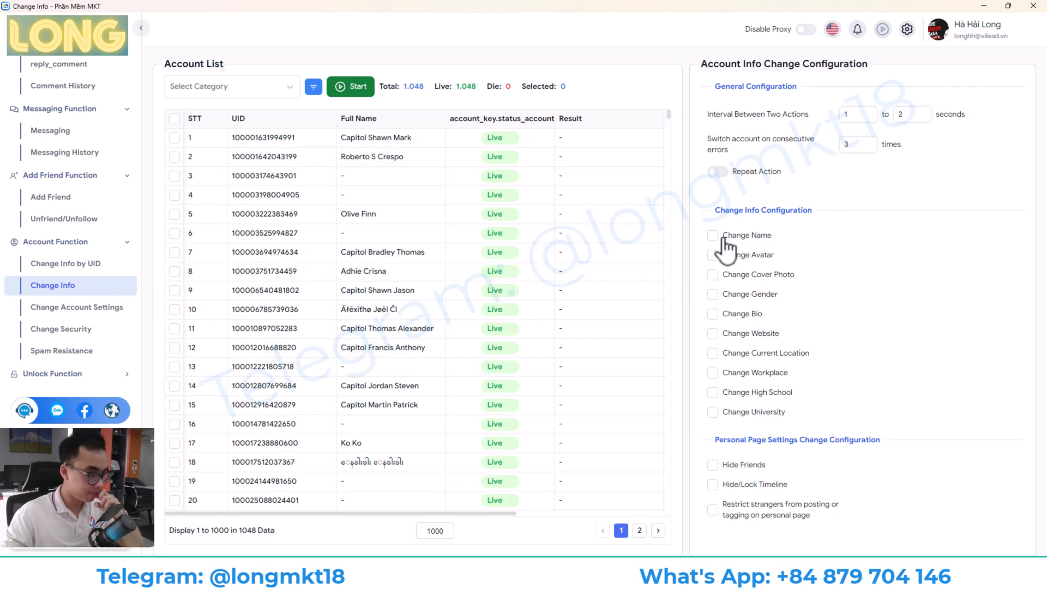
mouse_move(733, 283)
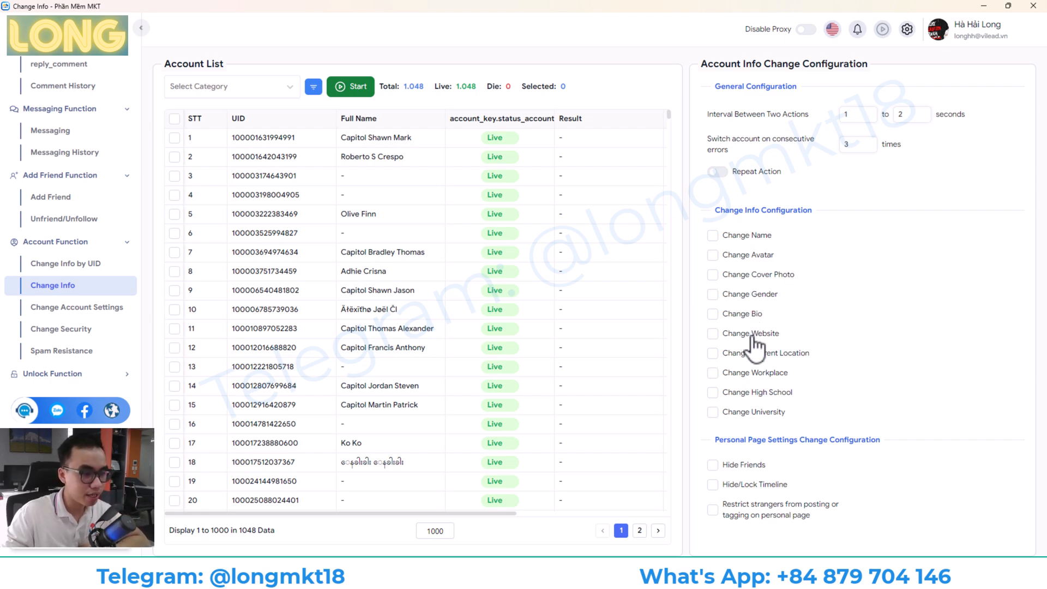
mouse_move(792, 390)
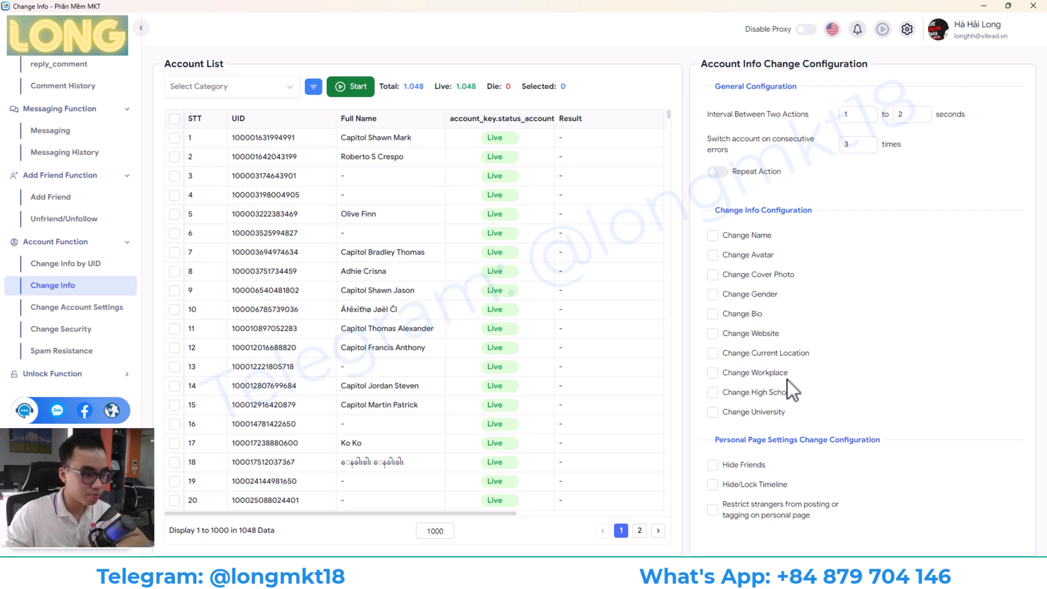
mouse_move(751, 400)
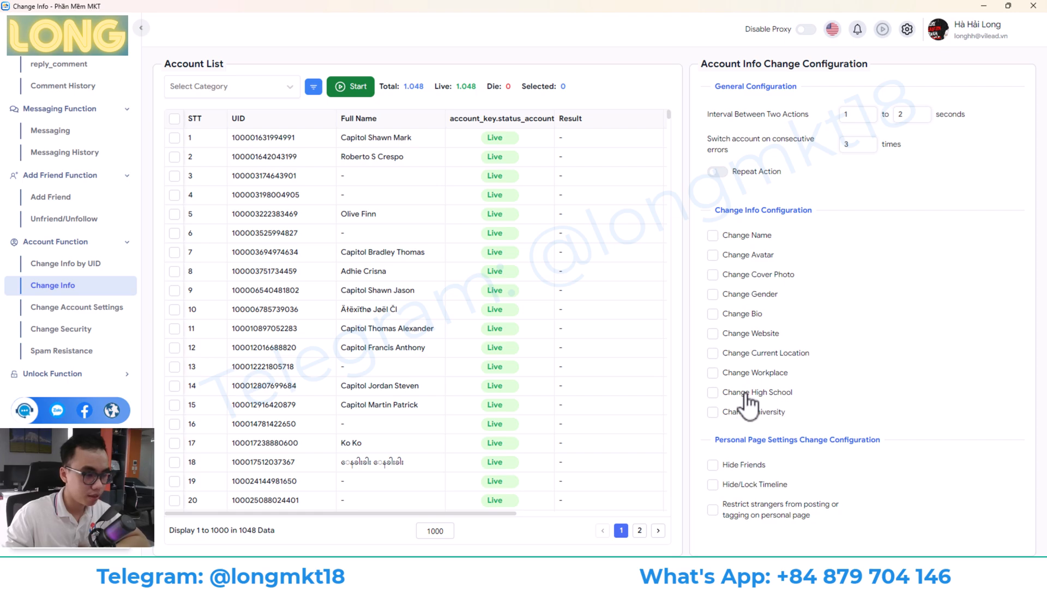
mouse_move(754, 457)
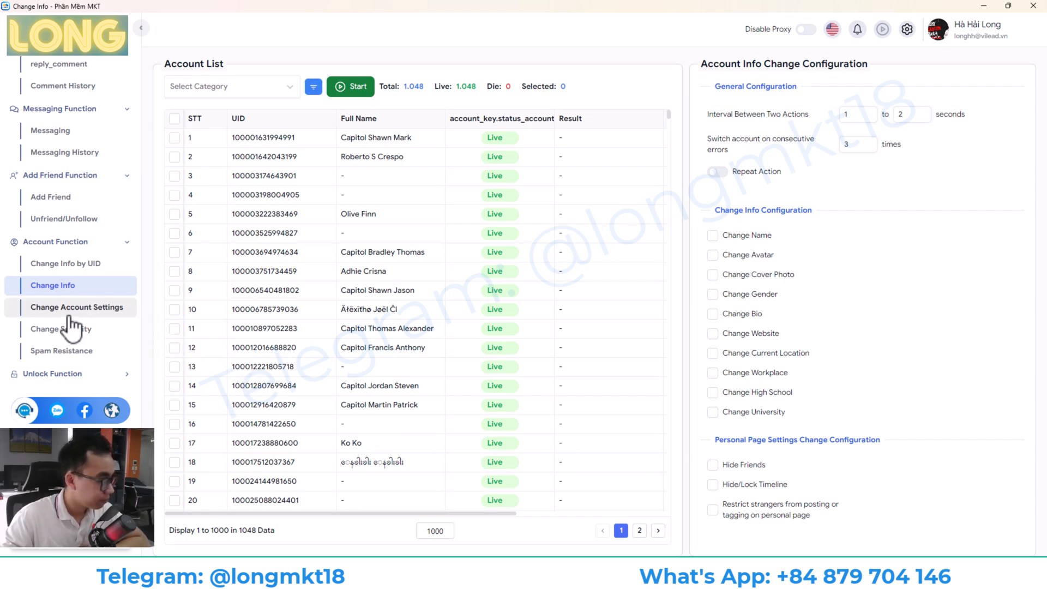
left_click(77, 307)
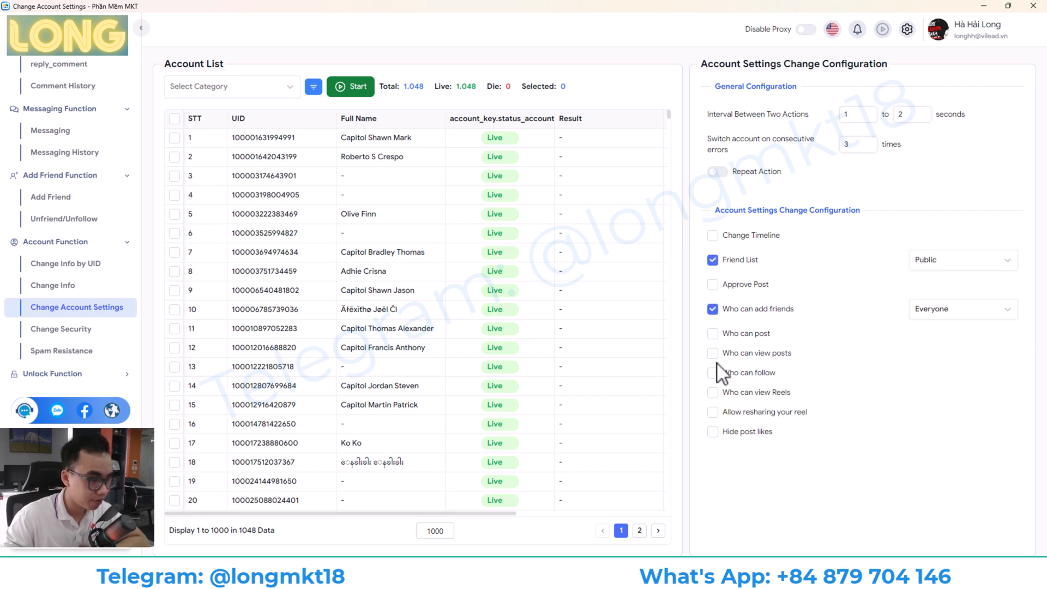
left_click(712, 377)
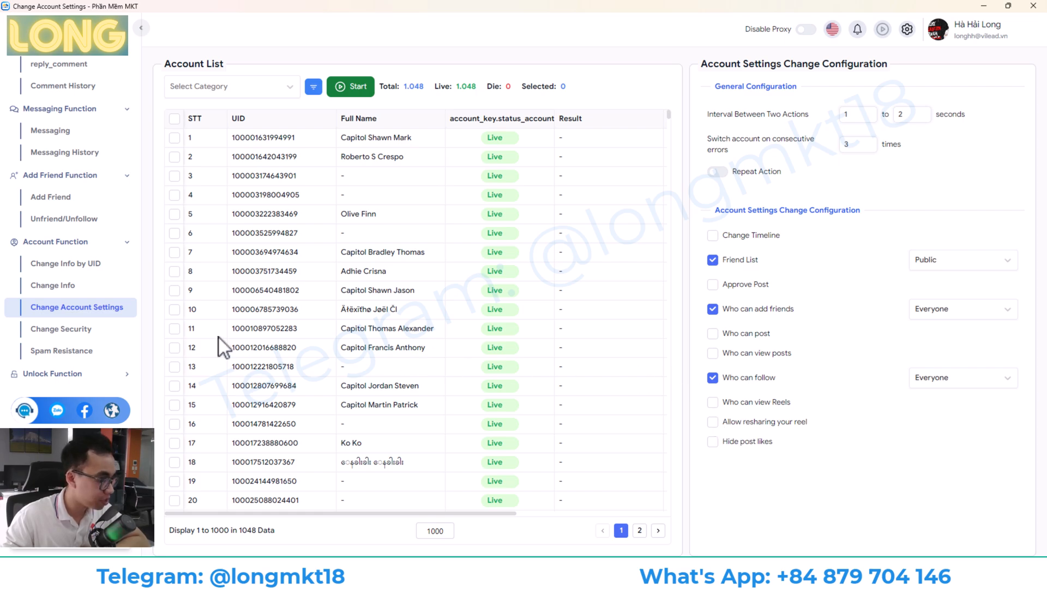
Enable Change Account Password in Change Security, then reach Spam Resistance and expand the unlock modules
left_click(61, 328)
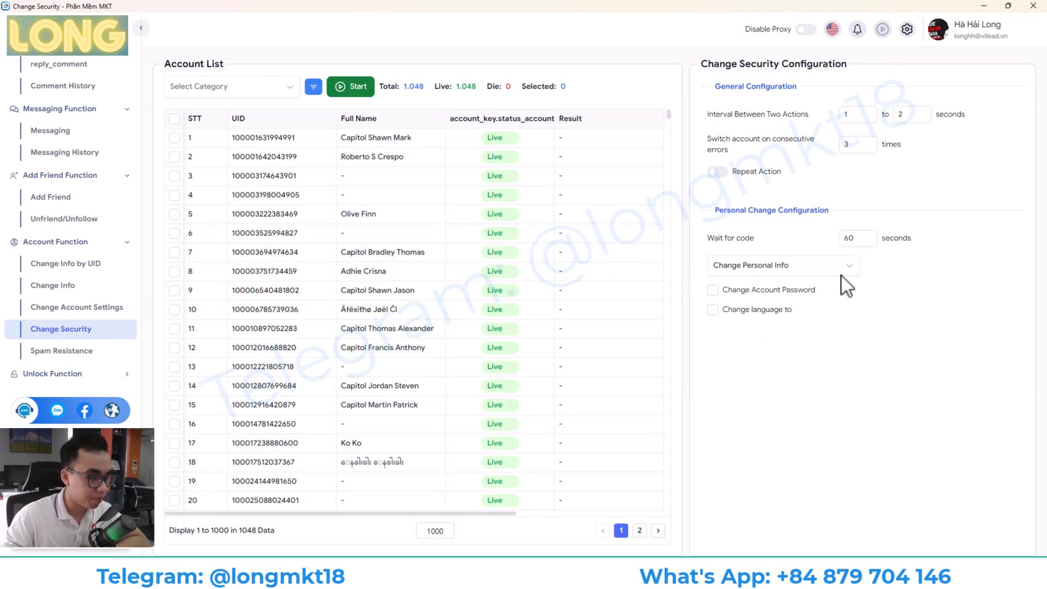
left_click(712, 289)
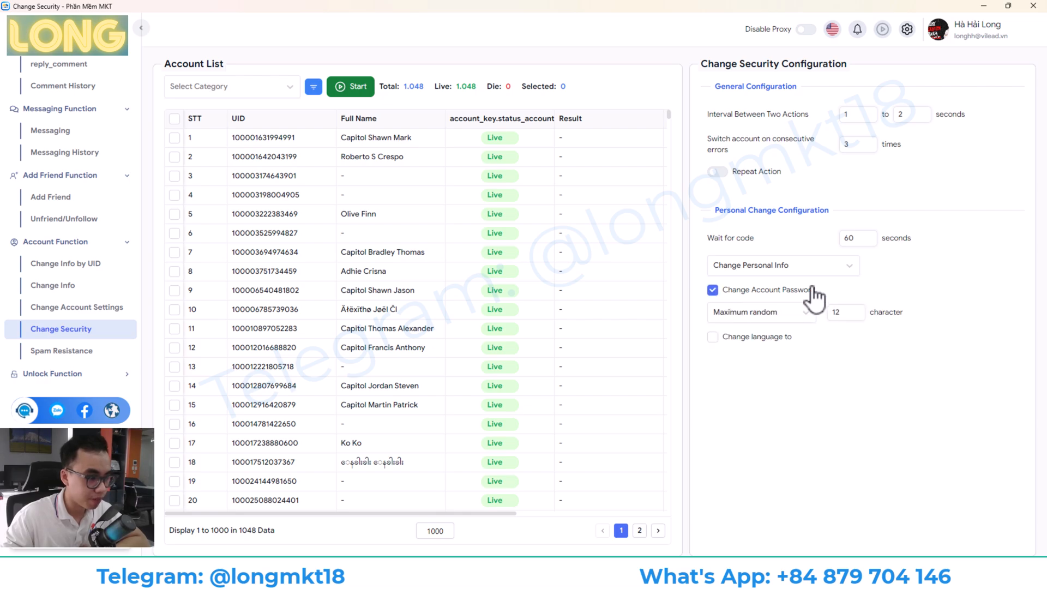
left_click(782, 265)
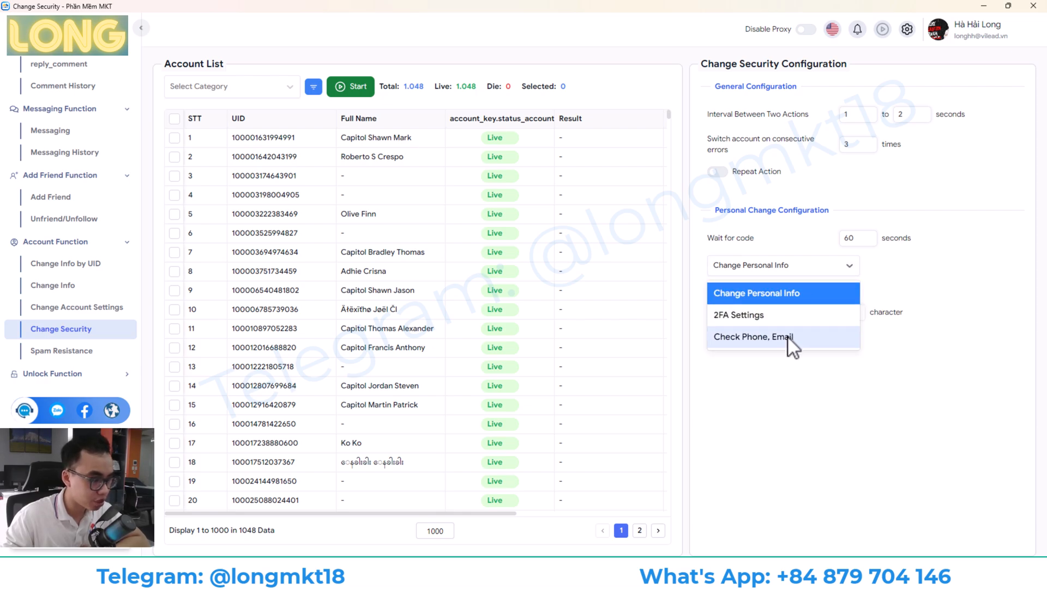
left_click(61, 350)
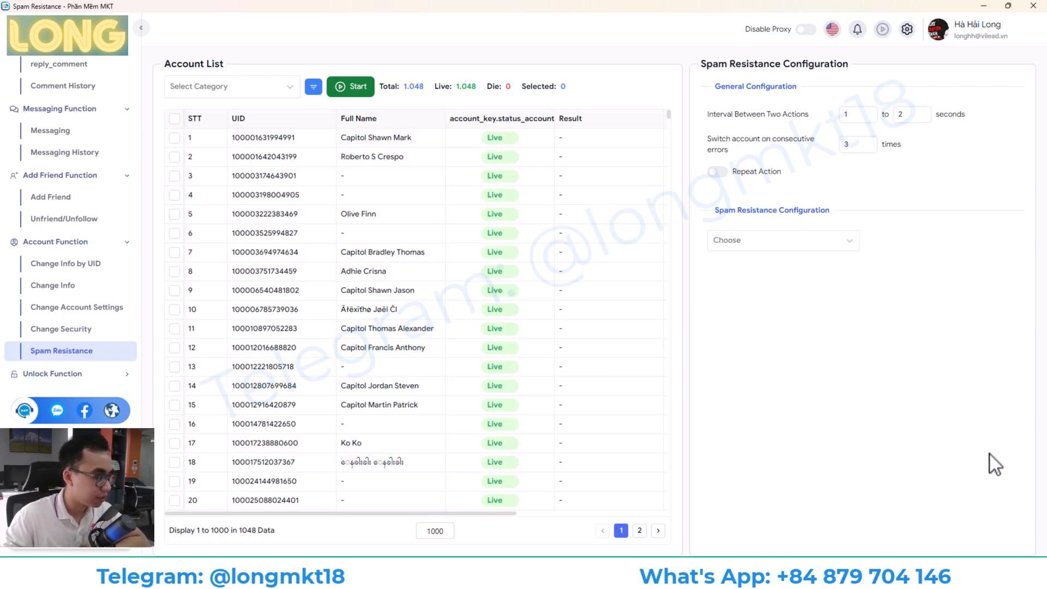
mouse_move(802, 307)
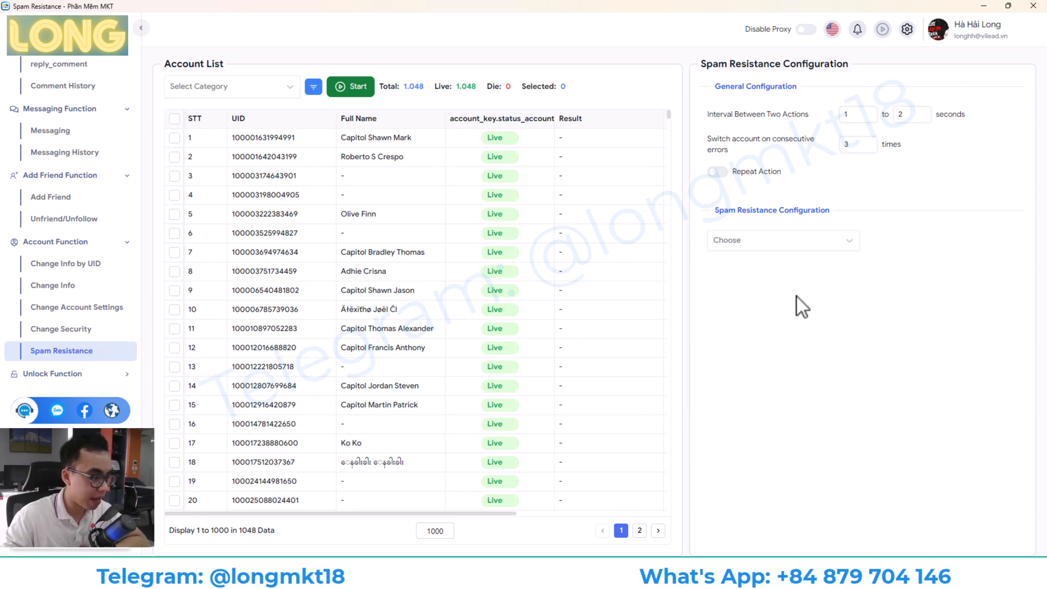
left_click(781, 239)
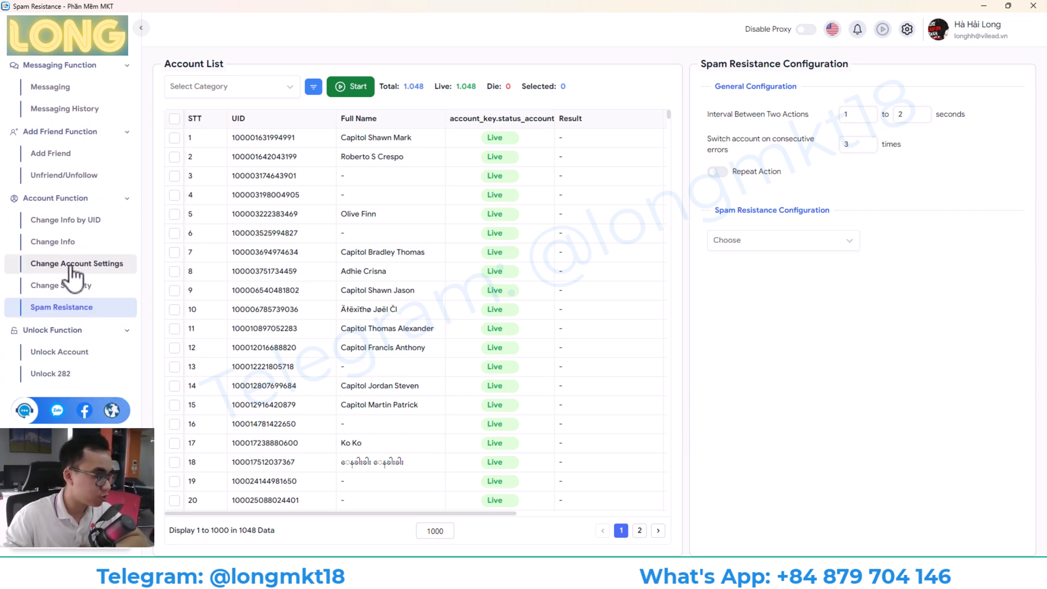
mouse_move(72, 276)
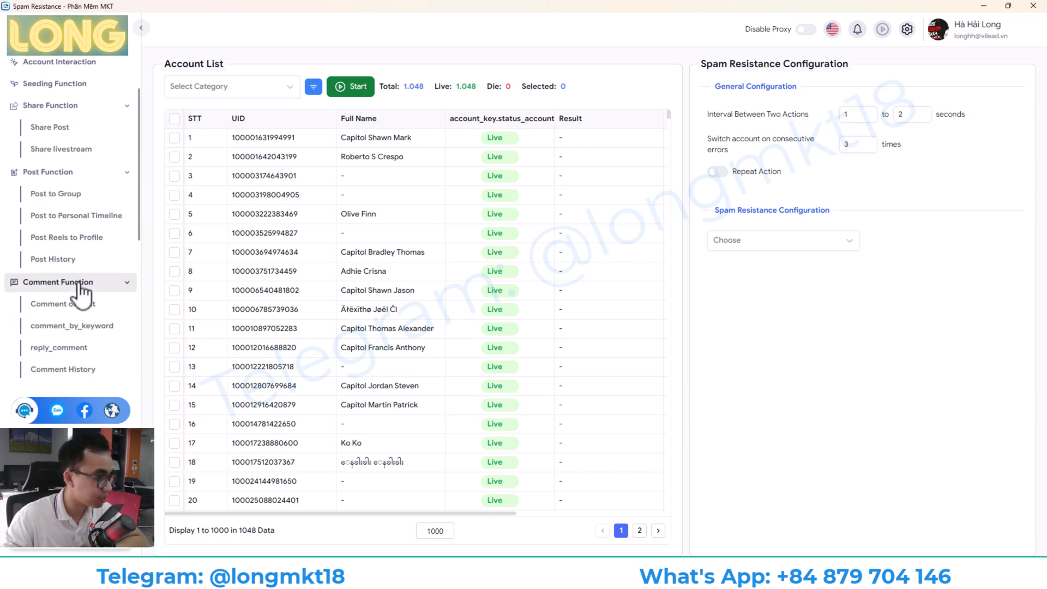
Return to the Account Management list of 1,048 accounts
left_click(64, 72)
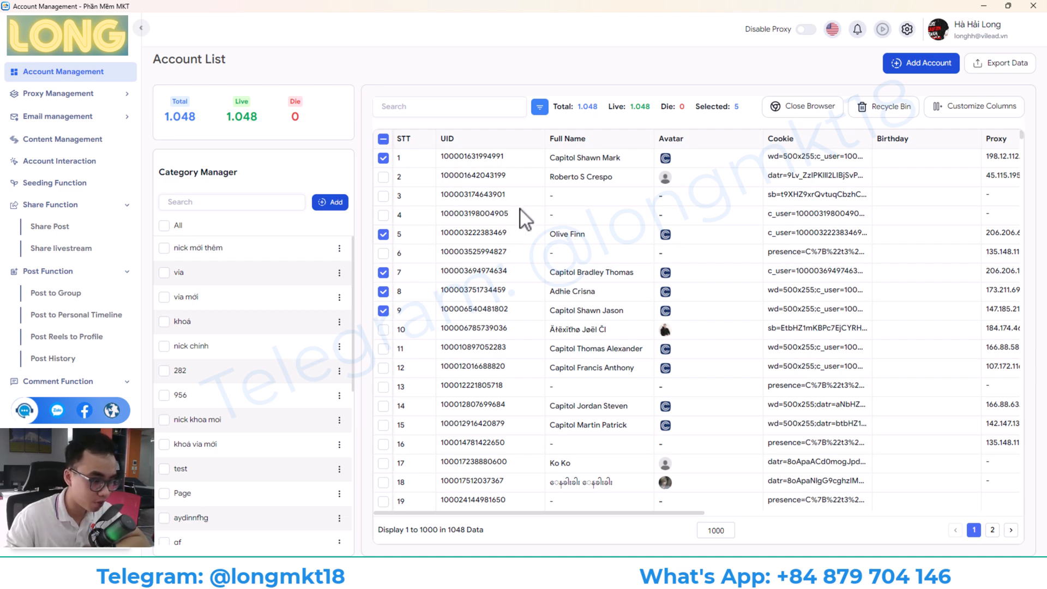
mouse_move(628, 317)
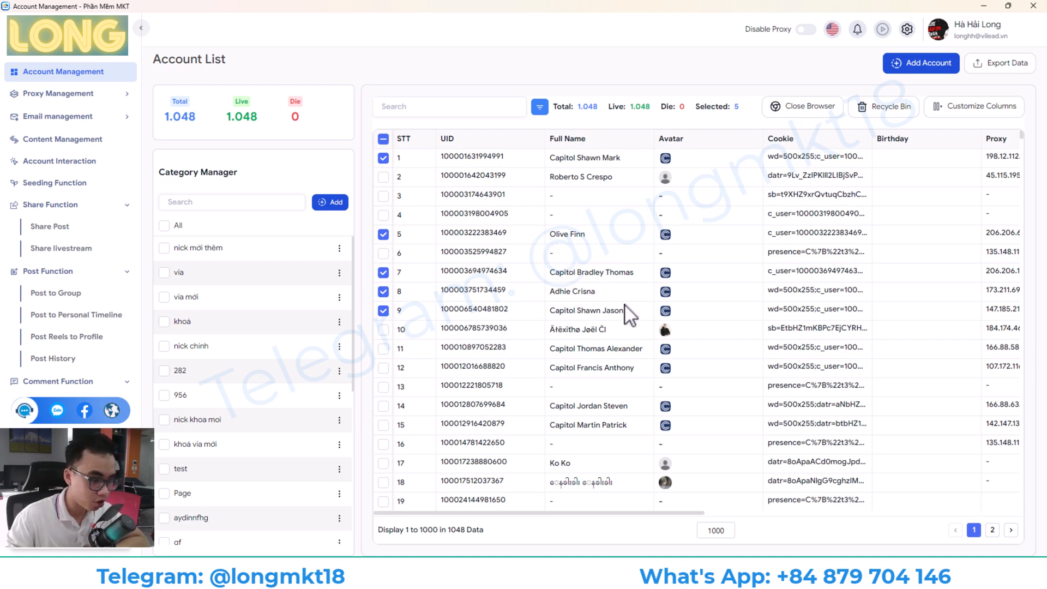